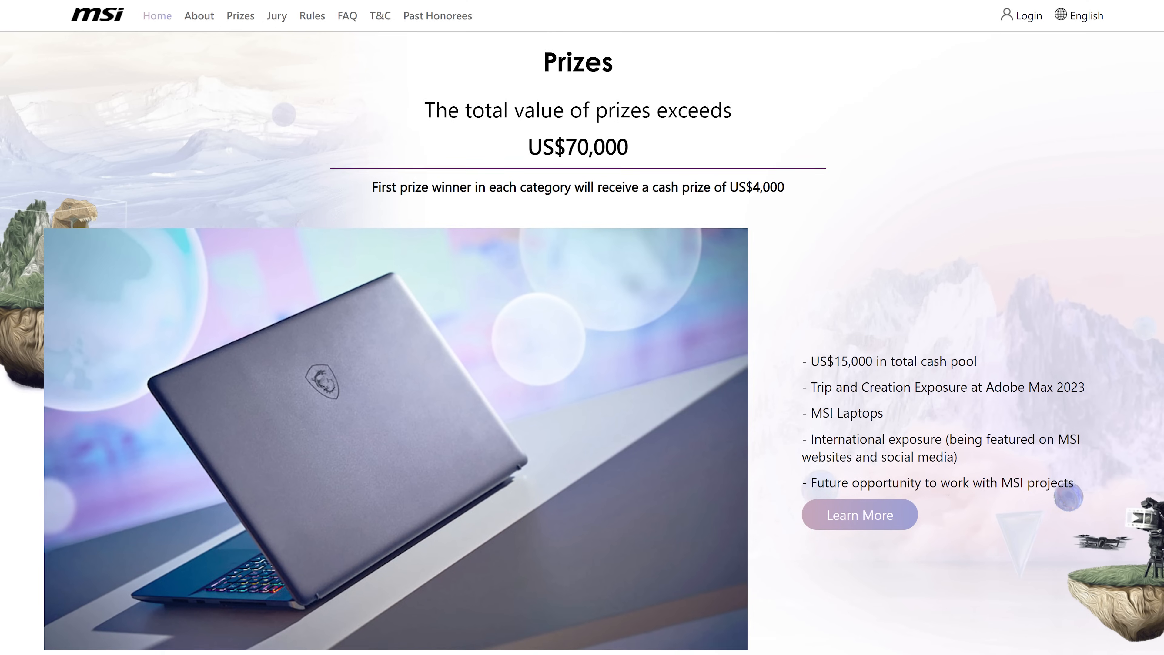
Step: Scroll through the MSI contest prizes page in Chrome before returning to the editor
scroll(down, 3)
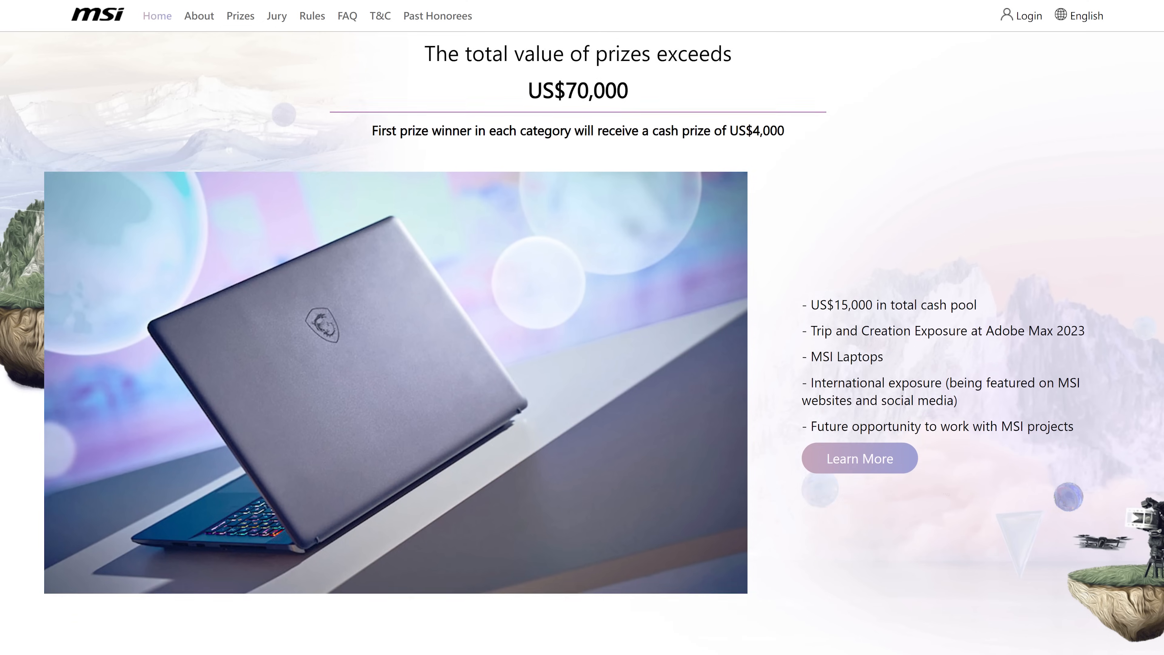
scroll(down, 3)
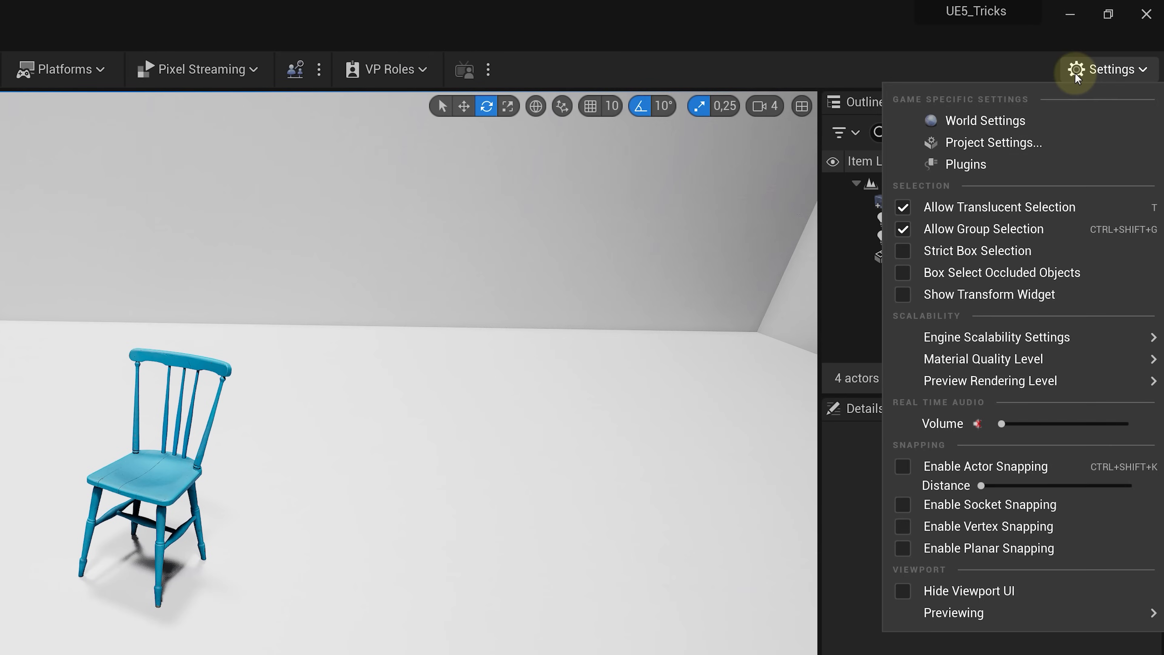
Step: Enable the Modeling Tools Editor Mode plugin and restart the editor to apply it
click(965, 165)
text(modeling)
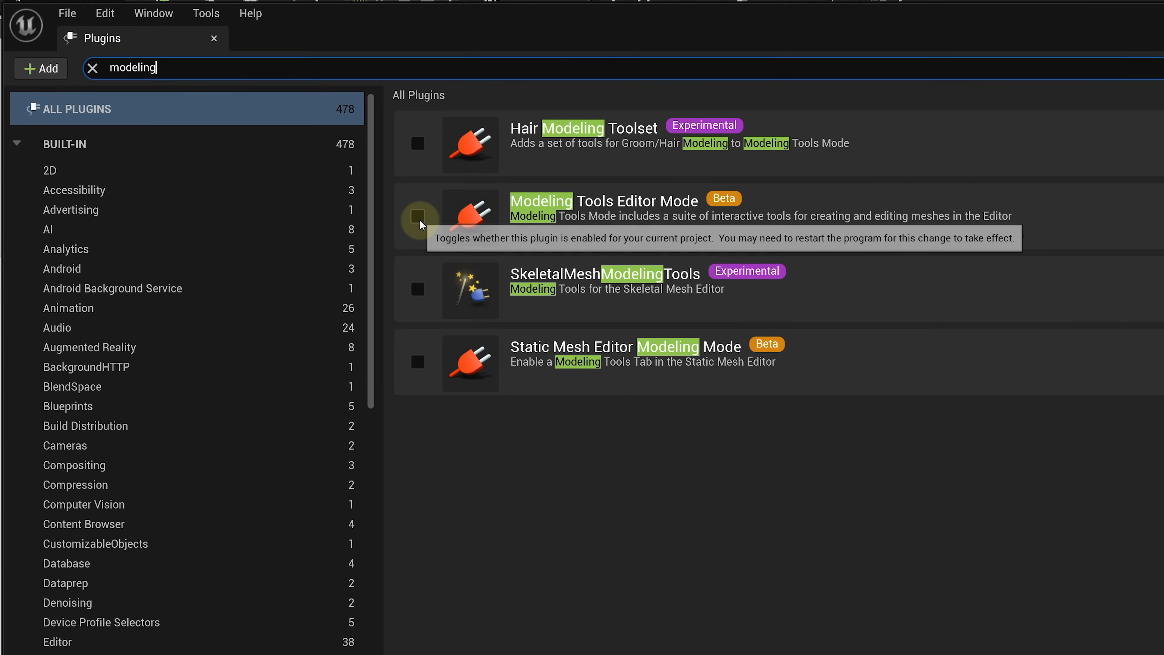
click(417, 218)
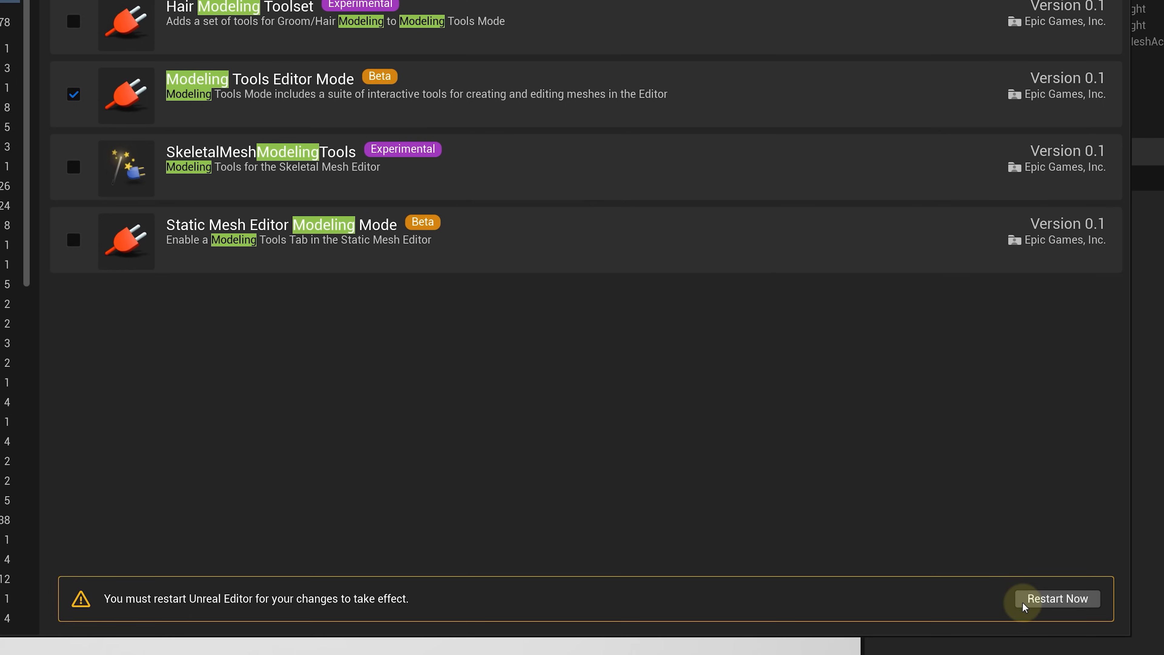
click(1056, 598)
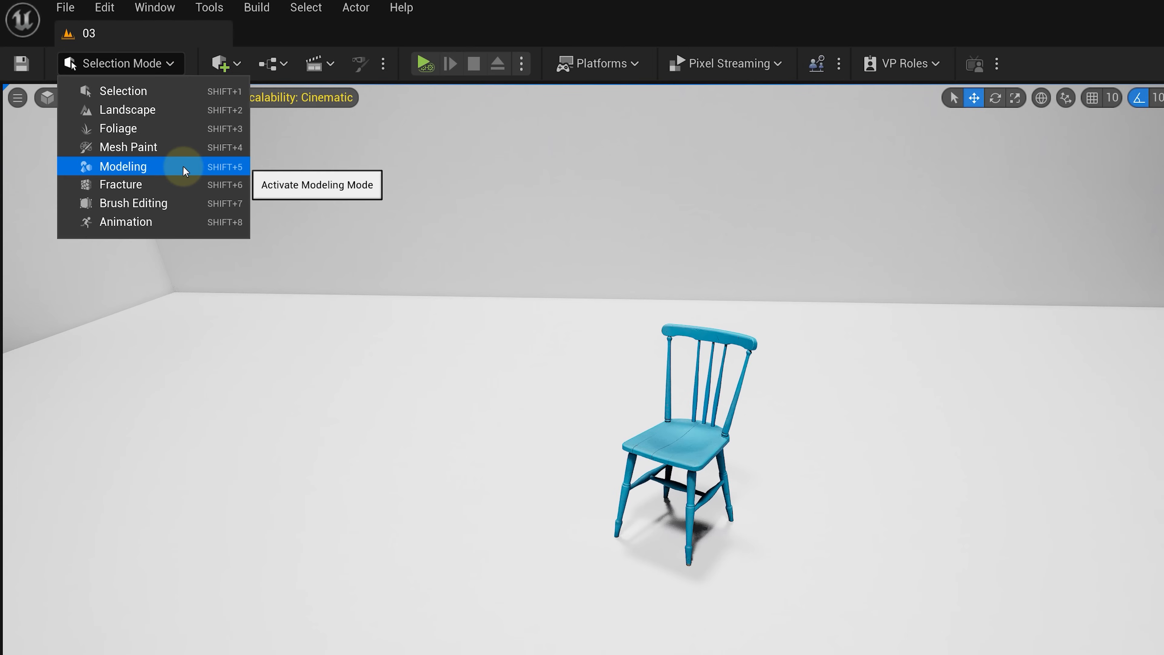
Step: Switch the editor into Modeling mode and browse its tool palette
click(124, 166)
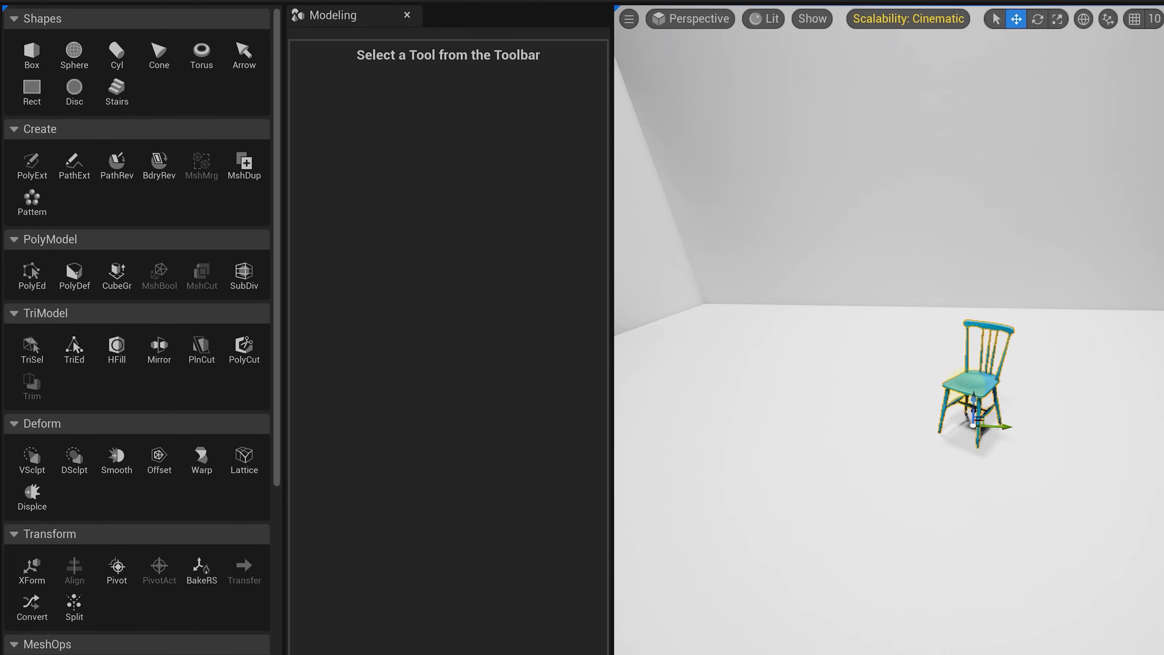
scroll(down, 3)
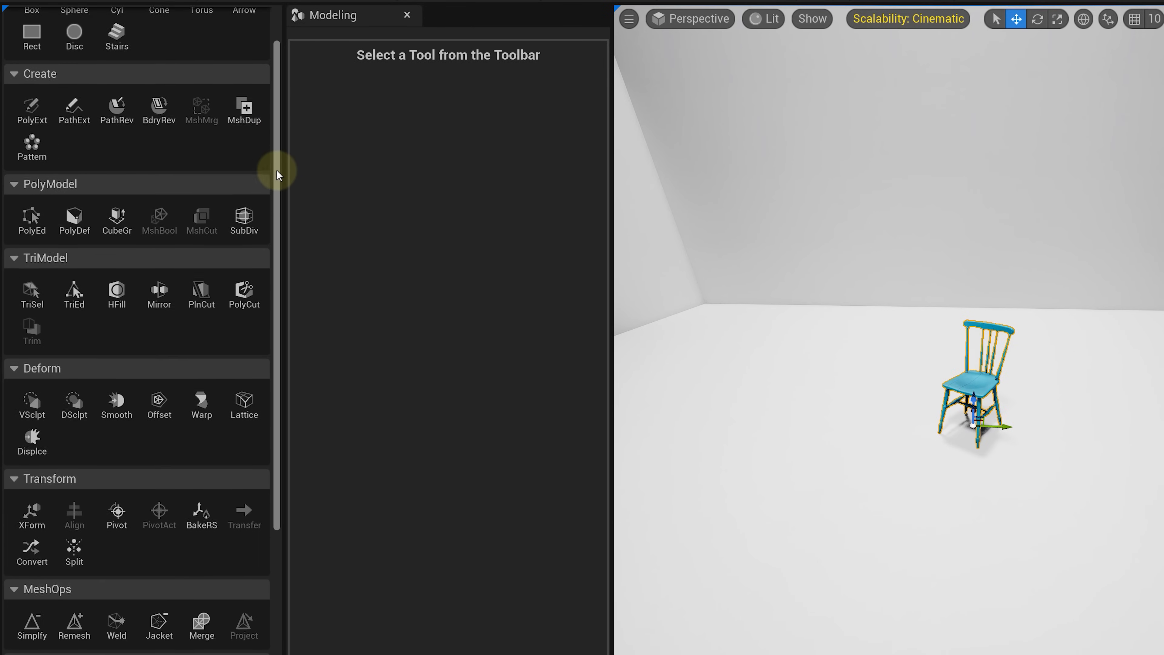
scroll(down, 3)
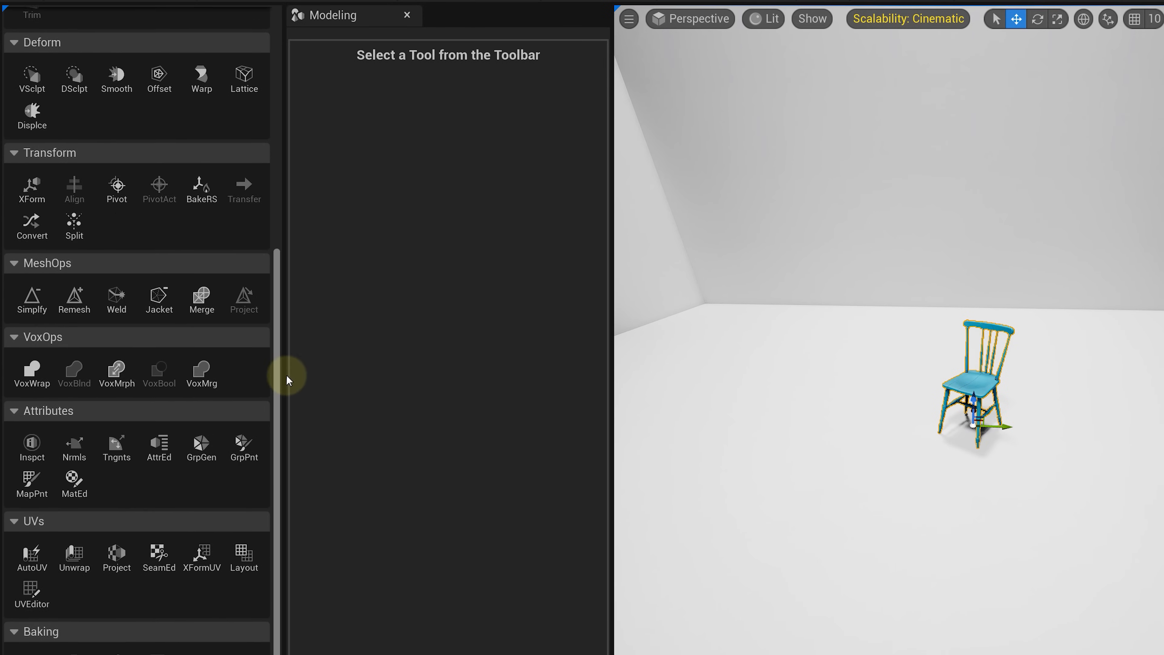
click(211, 268)
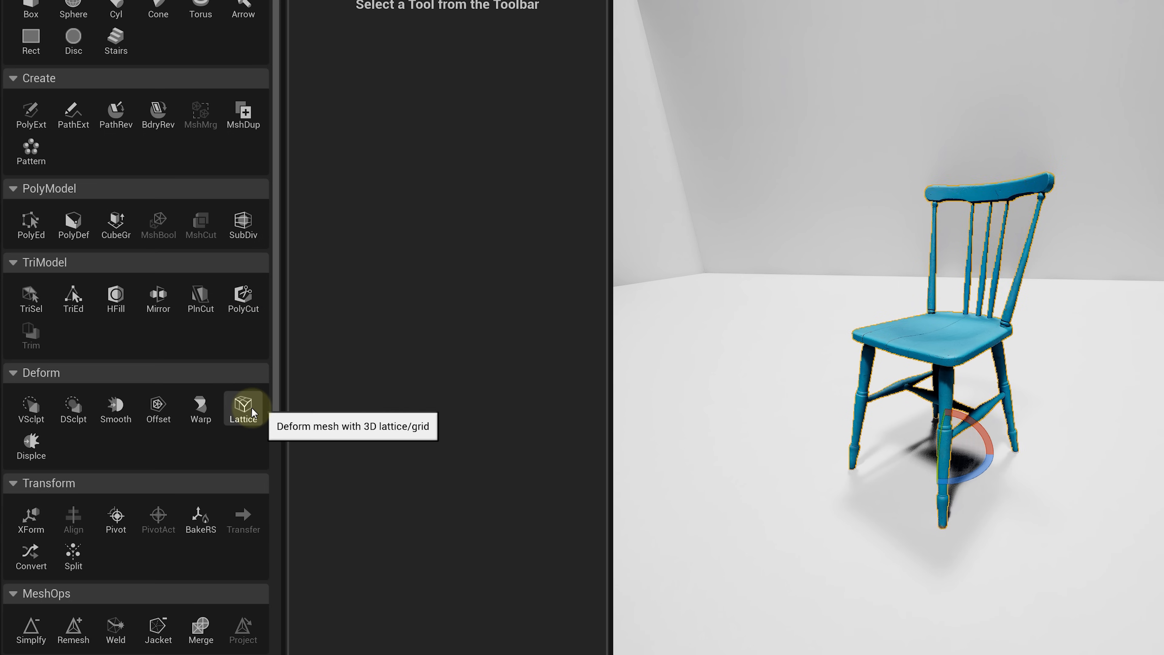
click(243, 403)
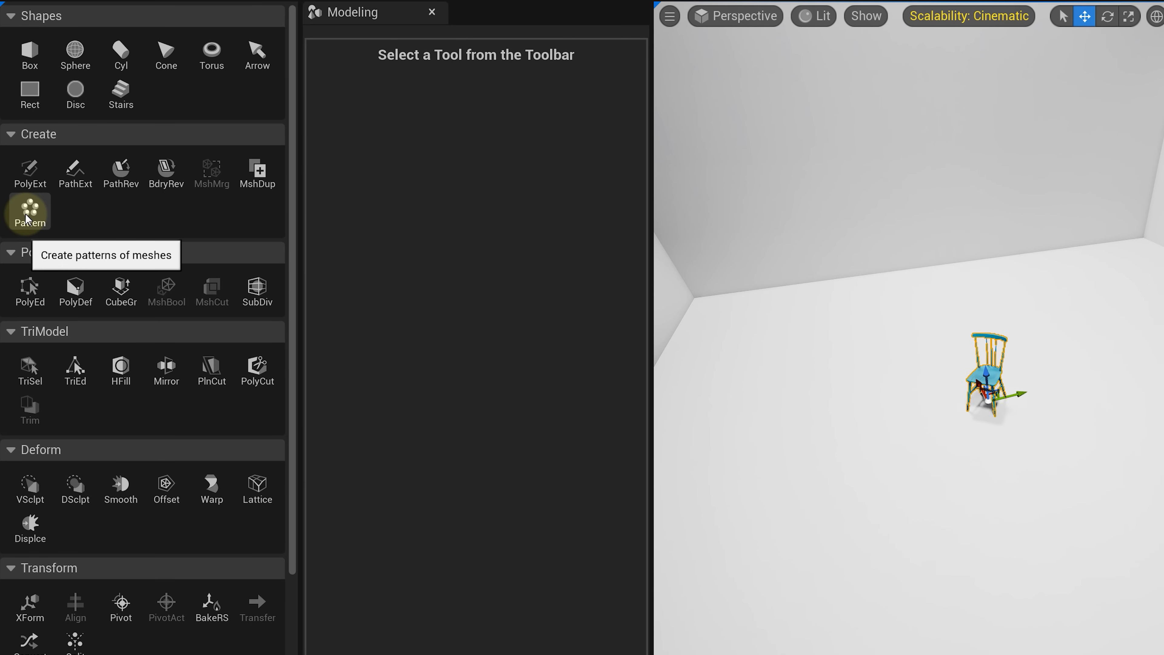
Step: Run the Pattern tool on the chair and preview grid, line and circle arrangements
click(28, 214)
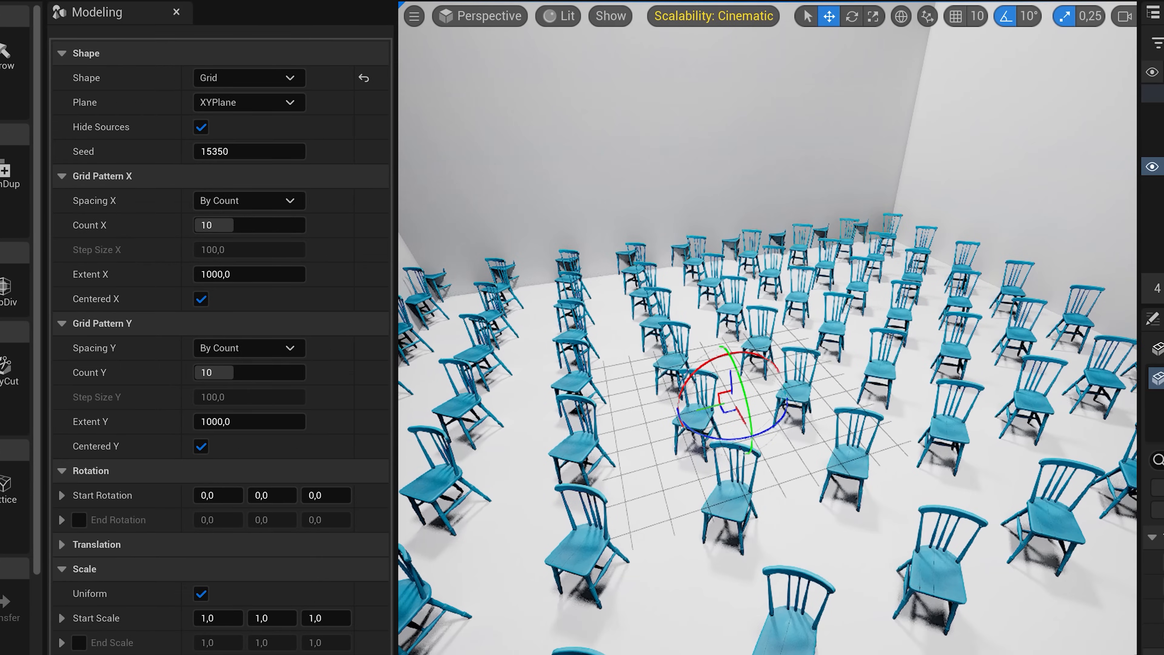
mouse_move(280, 85)
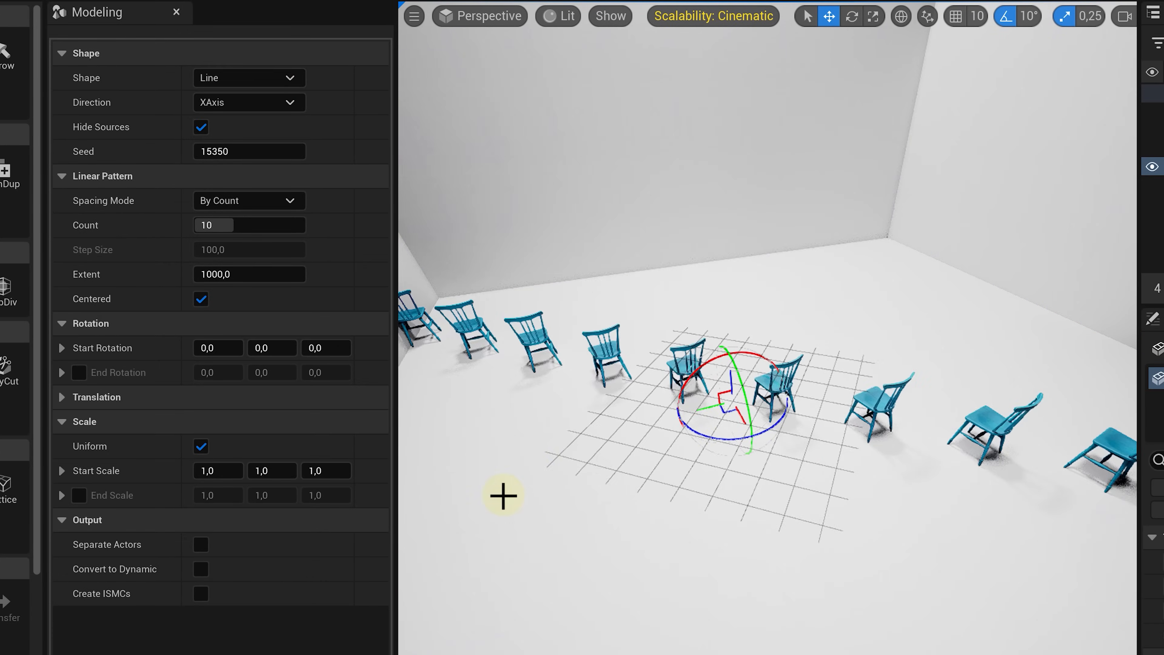
click(247, 77)
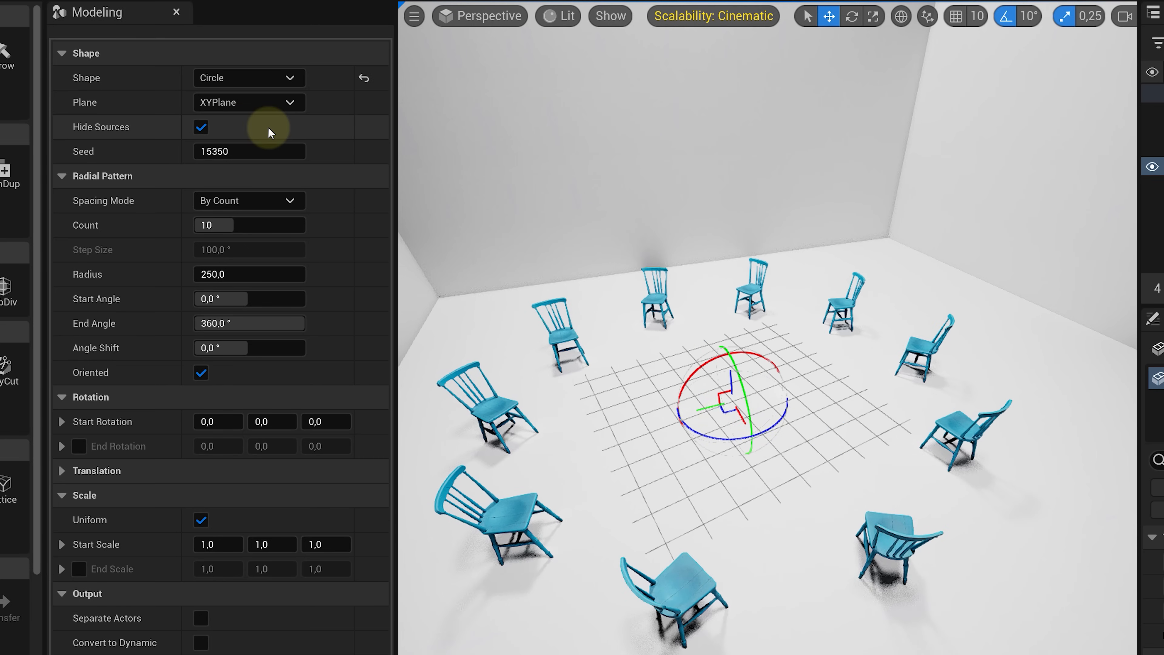
click(248, 77)
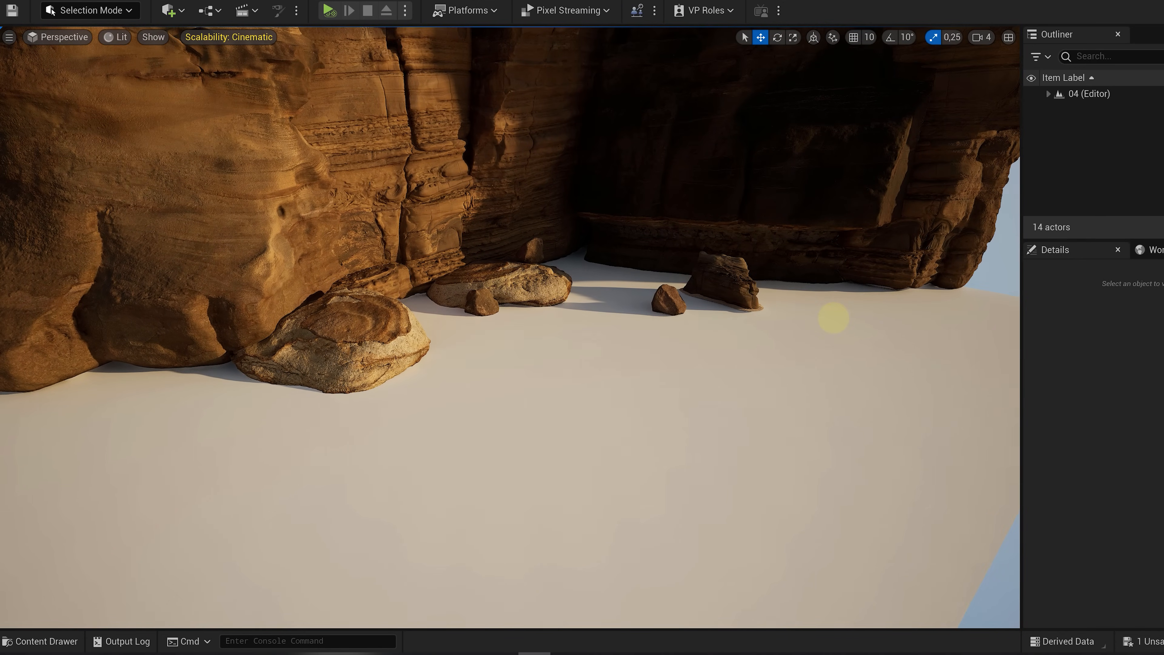
Step: Add a rocky-ground textured Rect plane and remesh it to 20000 triangles, accepting the result
click(40, 641)
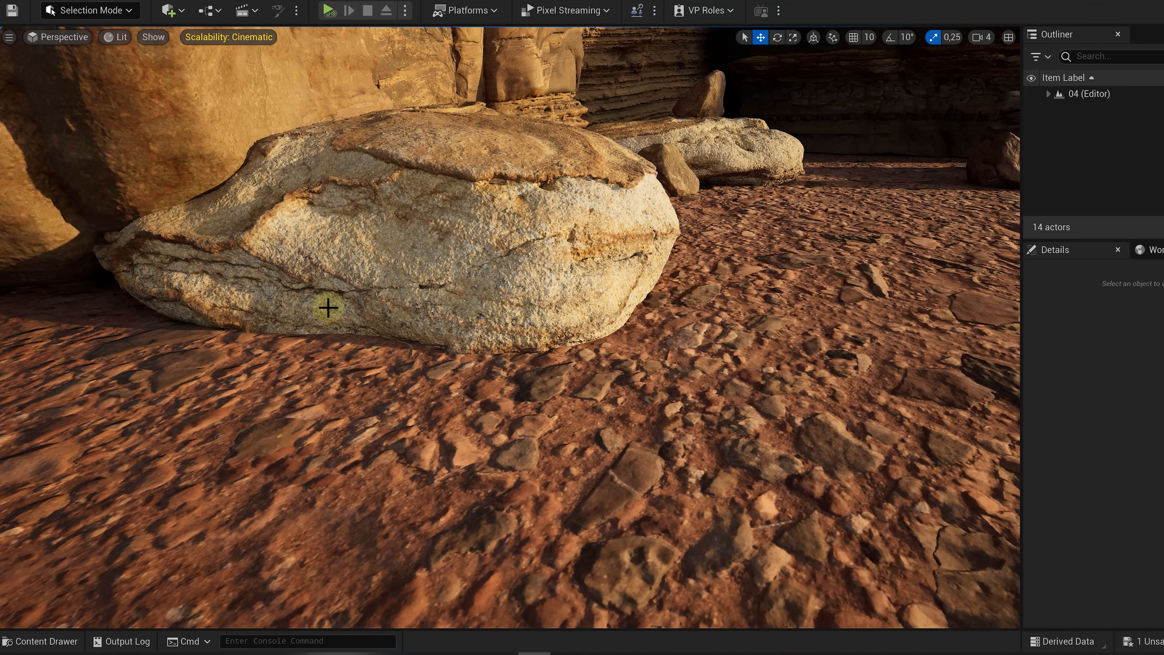
click(89, 9)
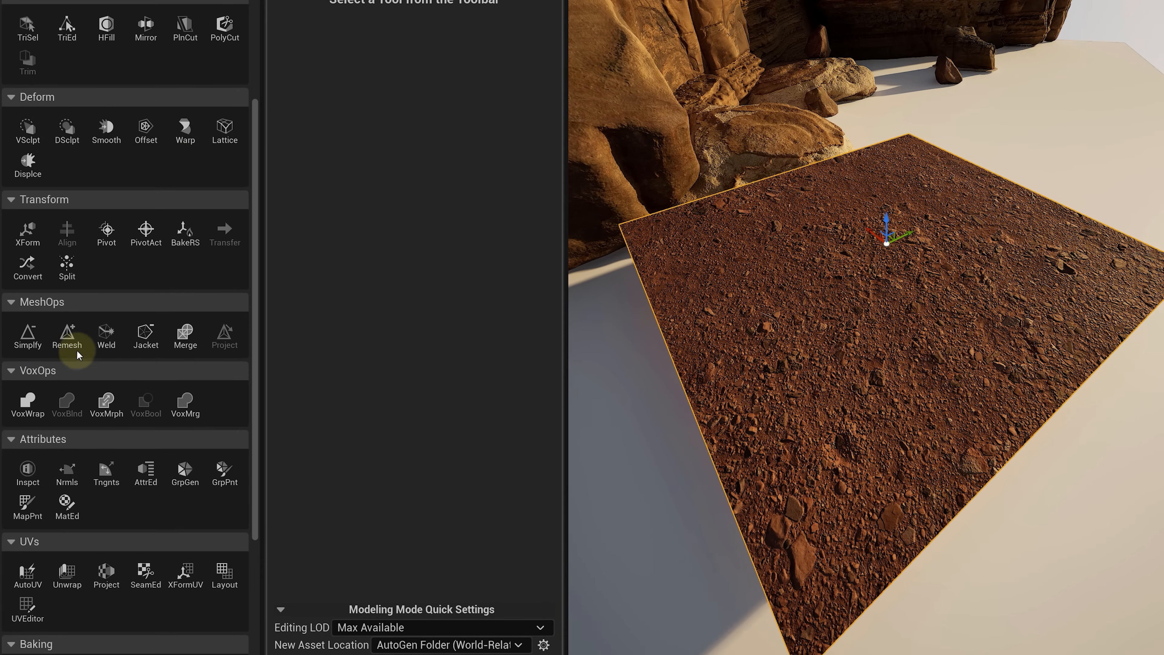
click(66, 337)
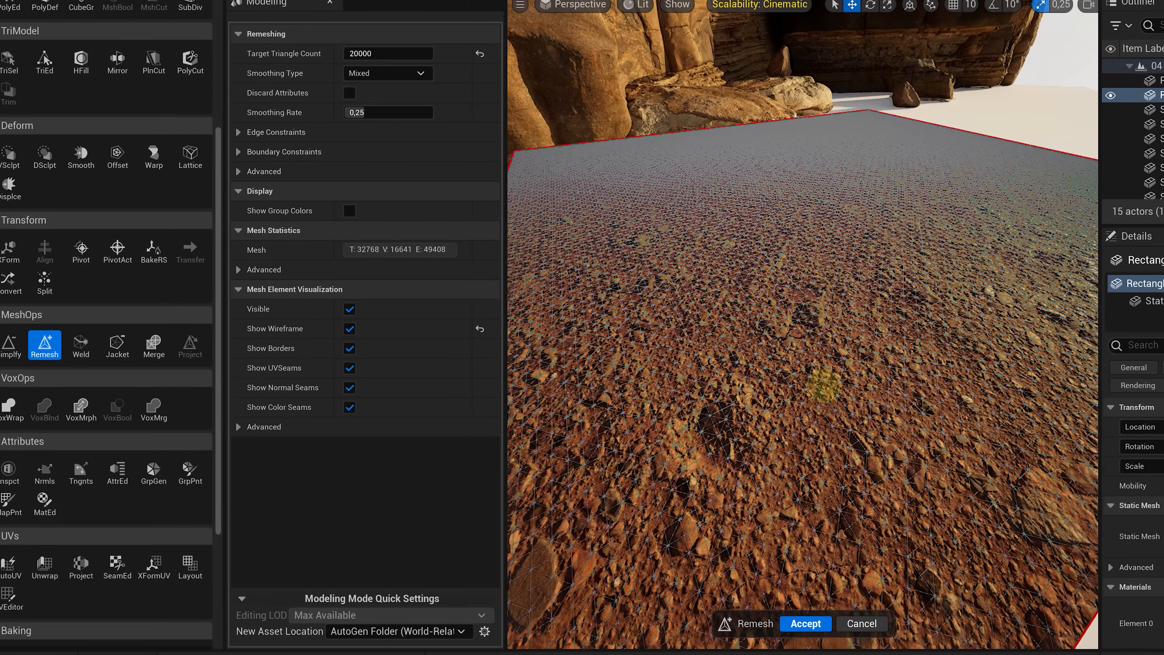
click(804, 624)
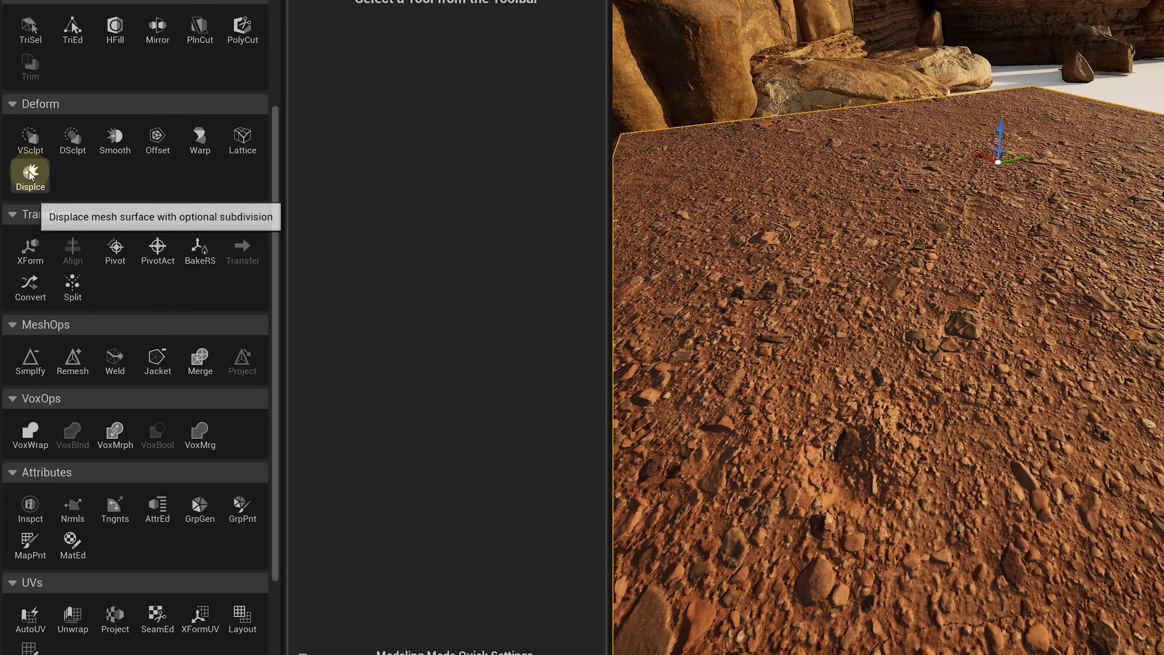
Step: Start the Displace tool with a 2D texture source and inspect the rock texture's red, green and blue channels
click(30, 176)
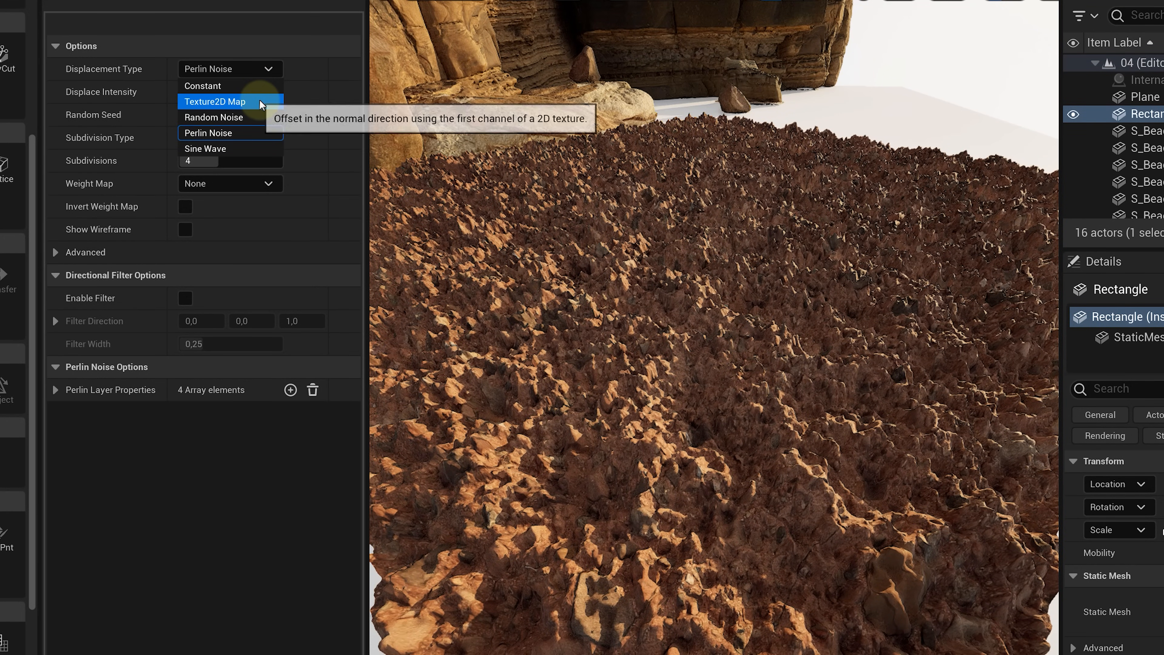
click(215, 102)
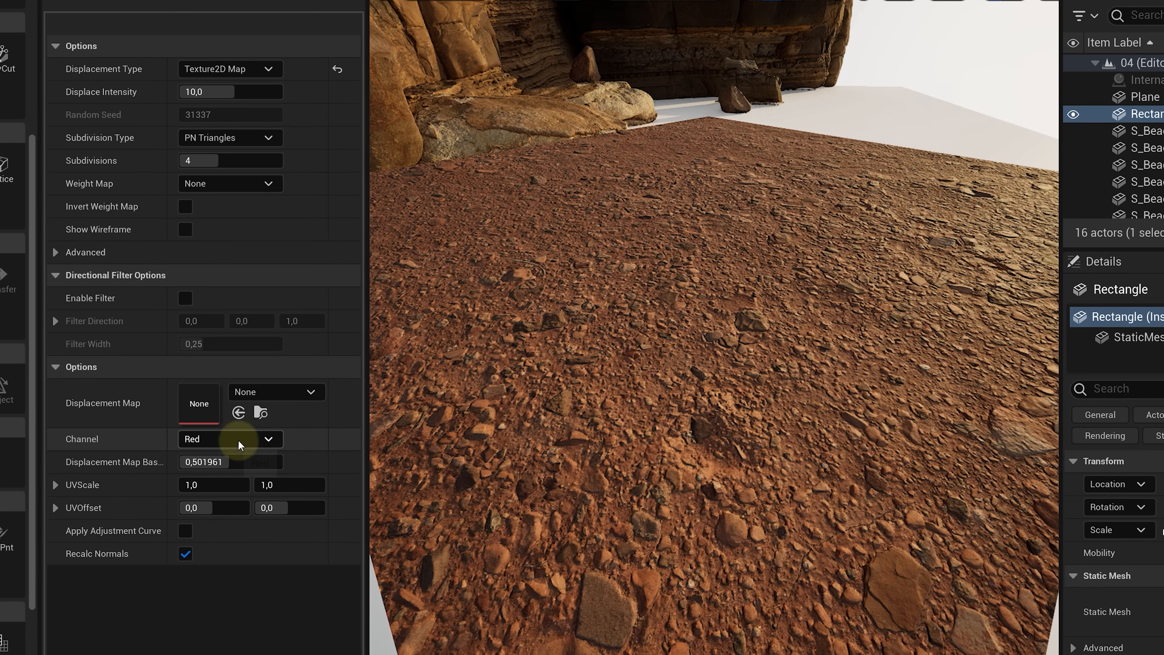
mouse_move(252, 437)
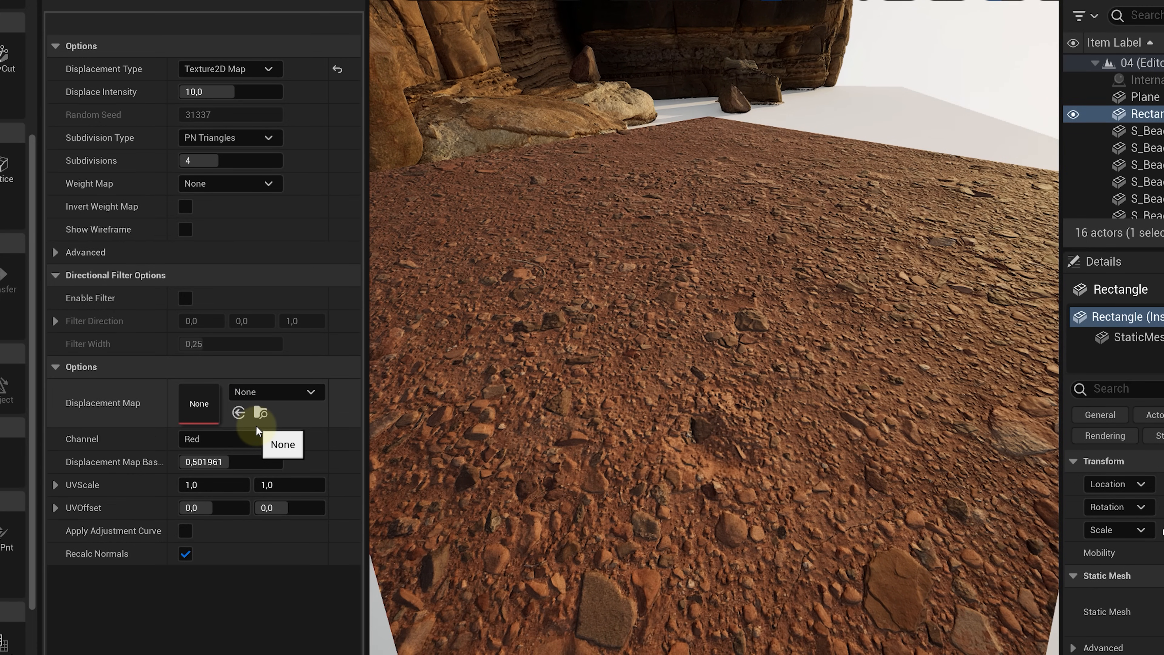
click(261, 412)
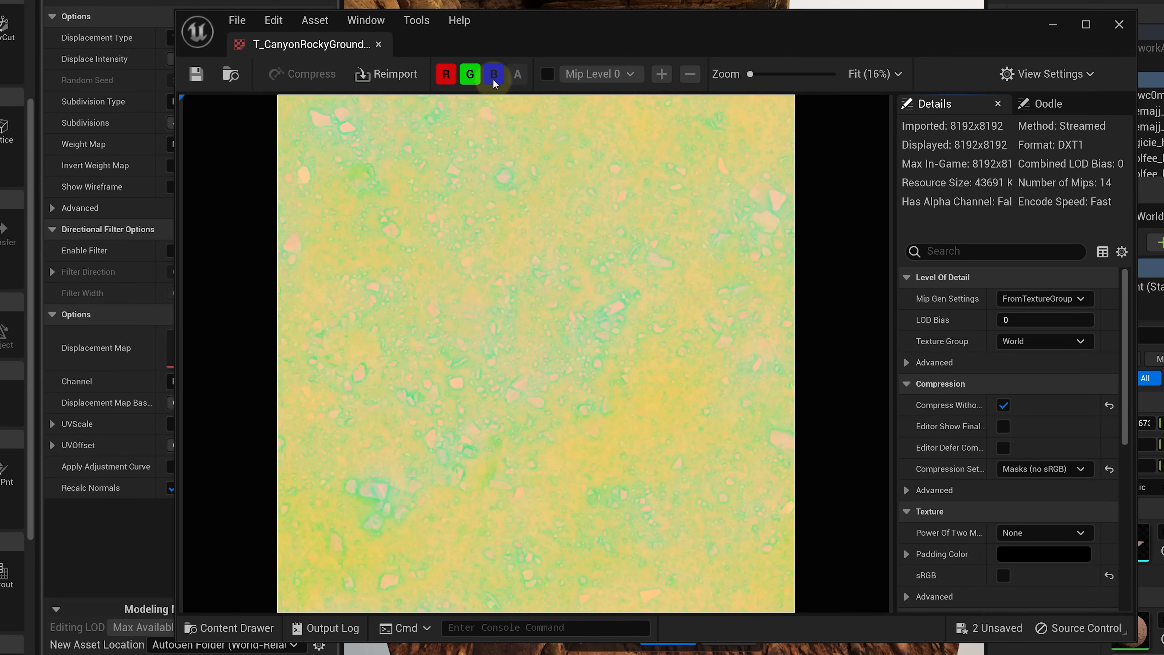
click(446, 74)
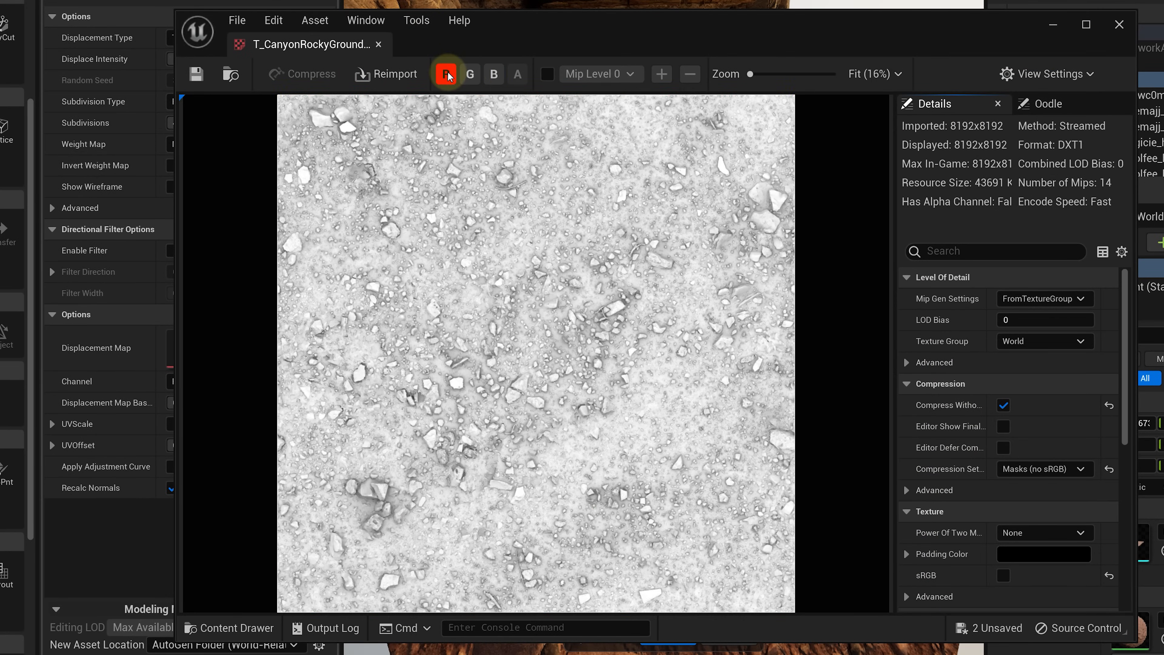
click(469, 73)
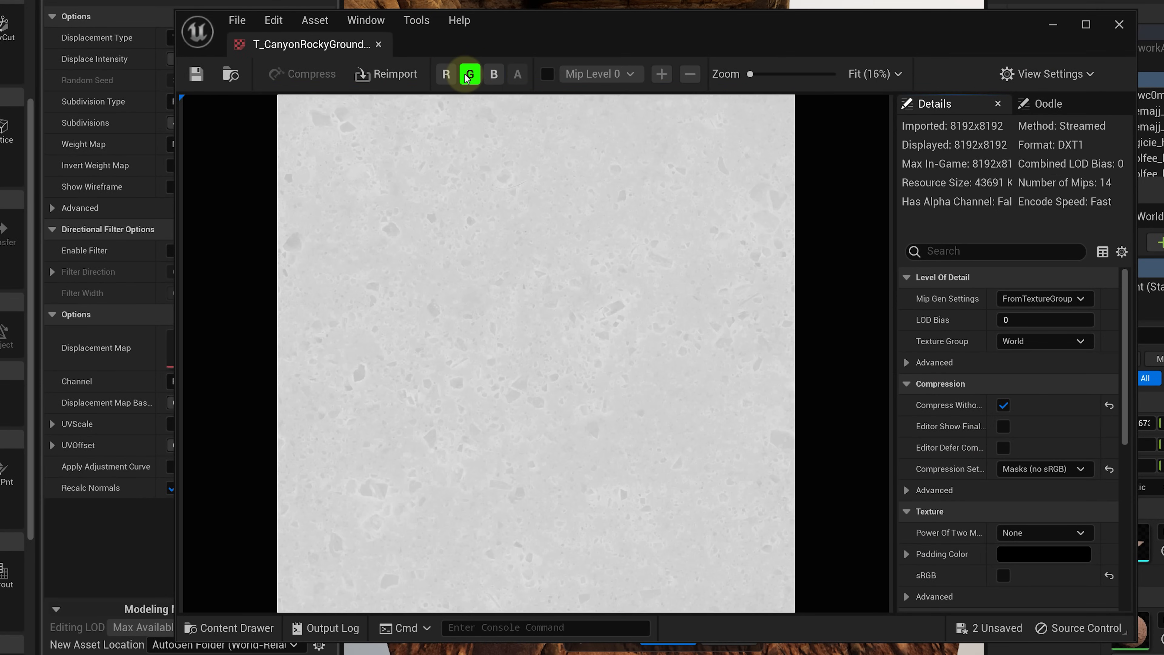
click(494, 74)
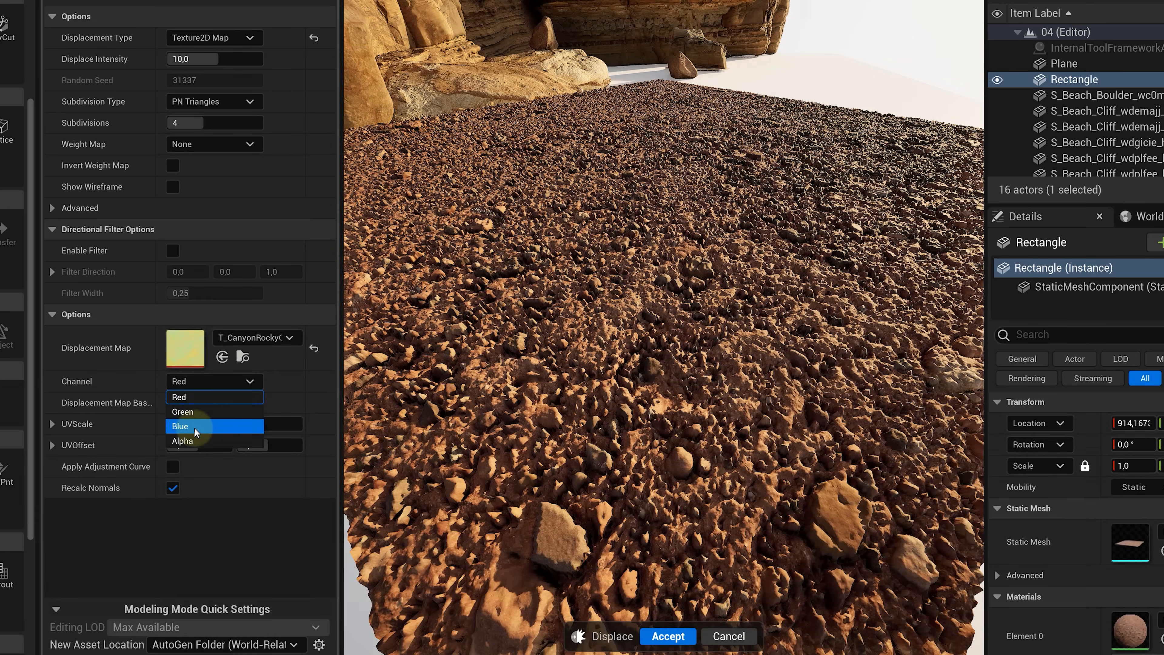
Step: Displace from the blue channel at intensity 40 with 8 subdivisions and accept the mesh
click(180, 425)
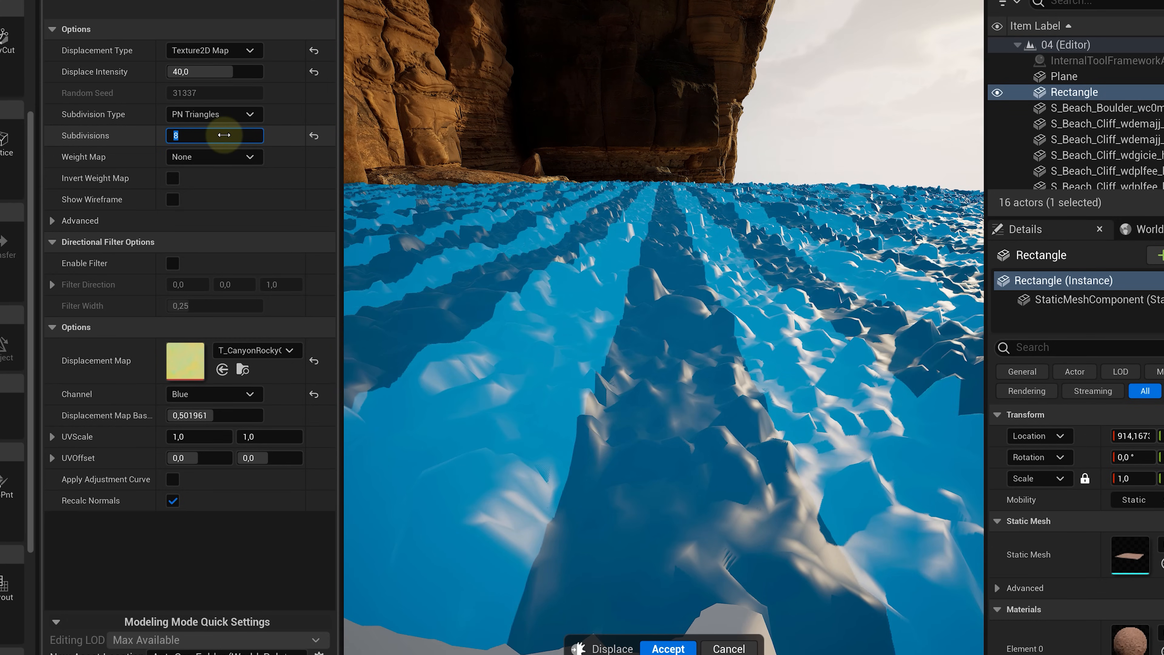
text(2)
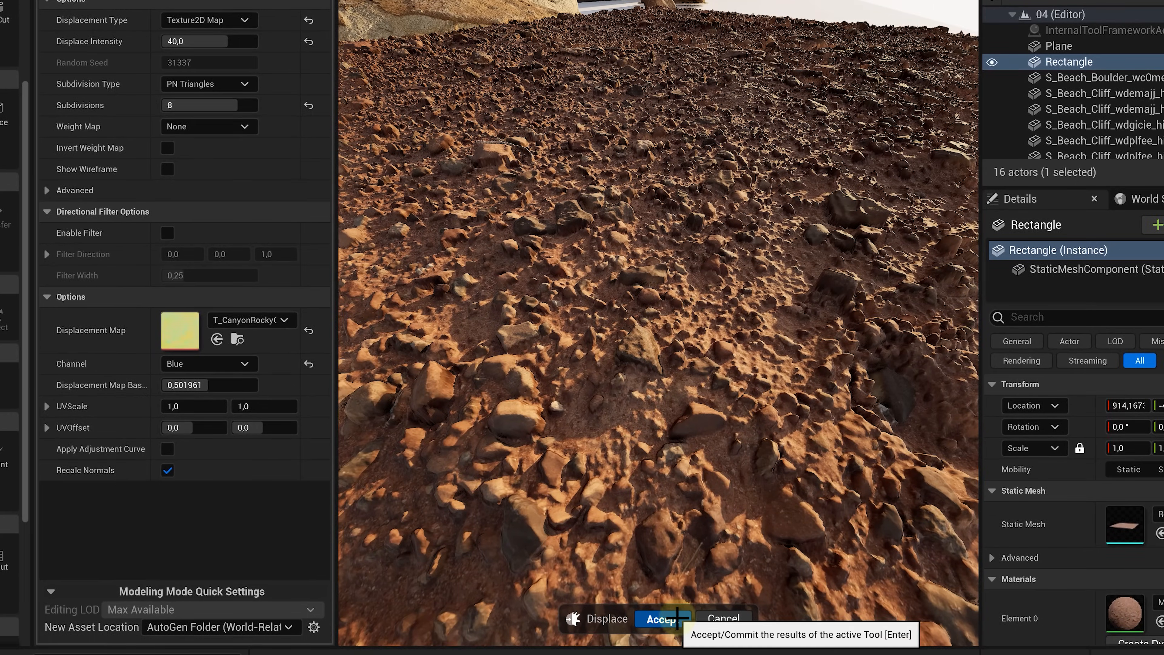
click(658, 618)
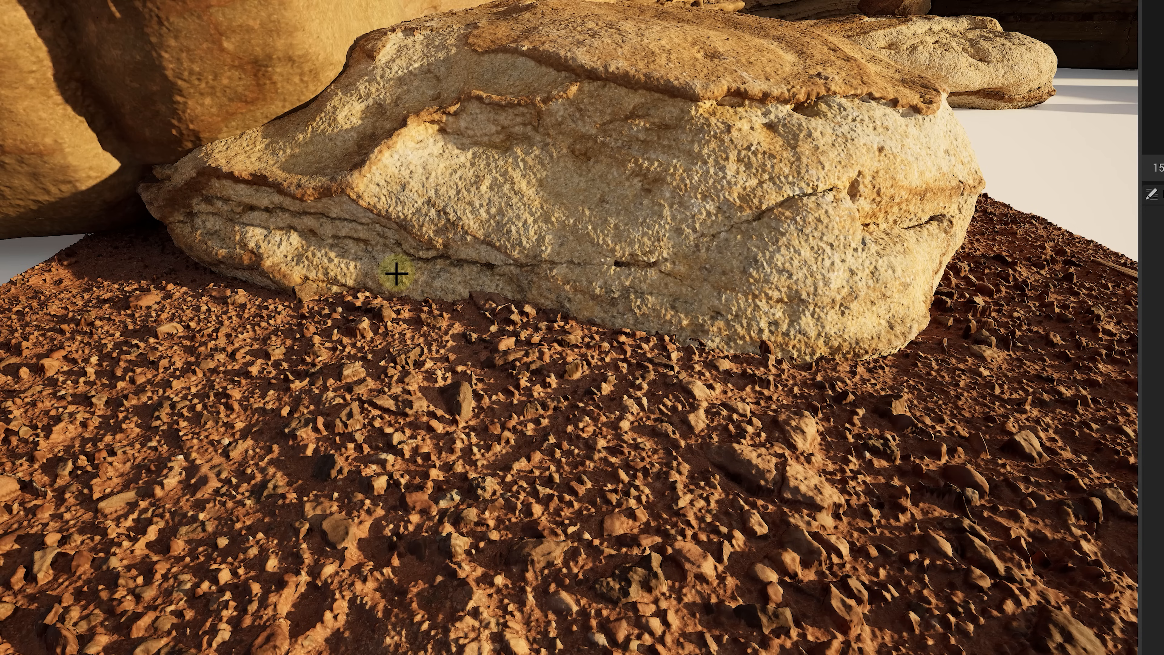
mouse_move(809, 429)
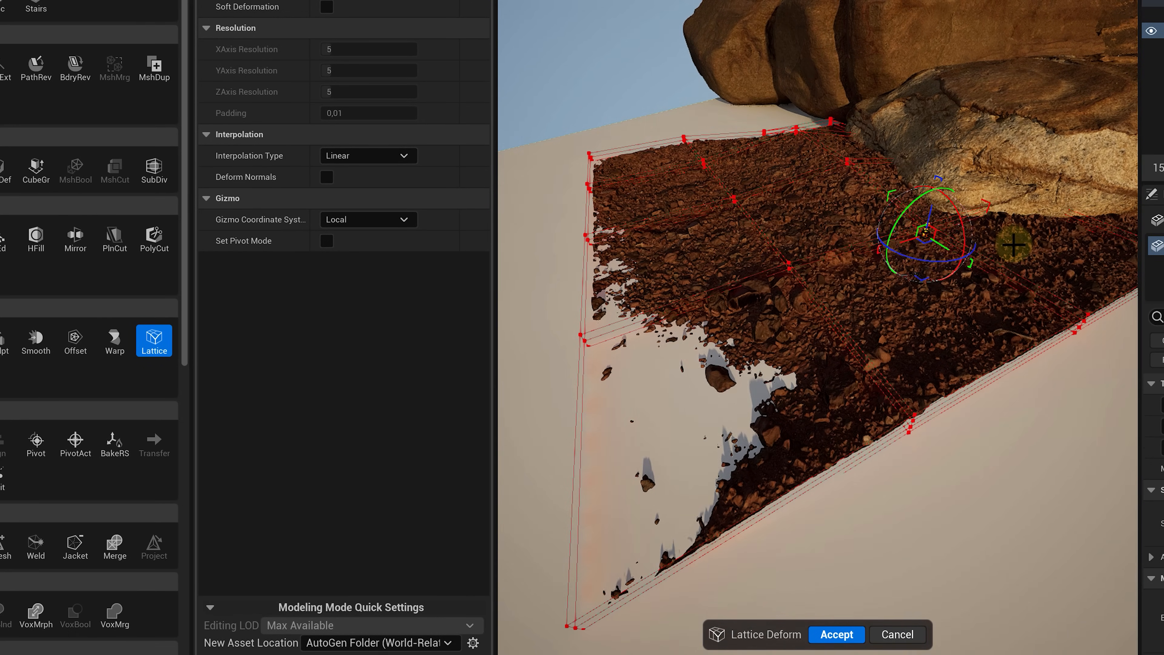
Step: Accept the Lattice bend of one floor patch and begin deforming another to blend into the rocks
click(836, 634)
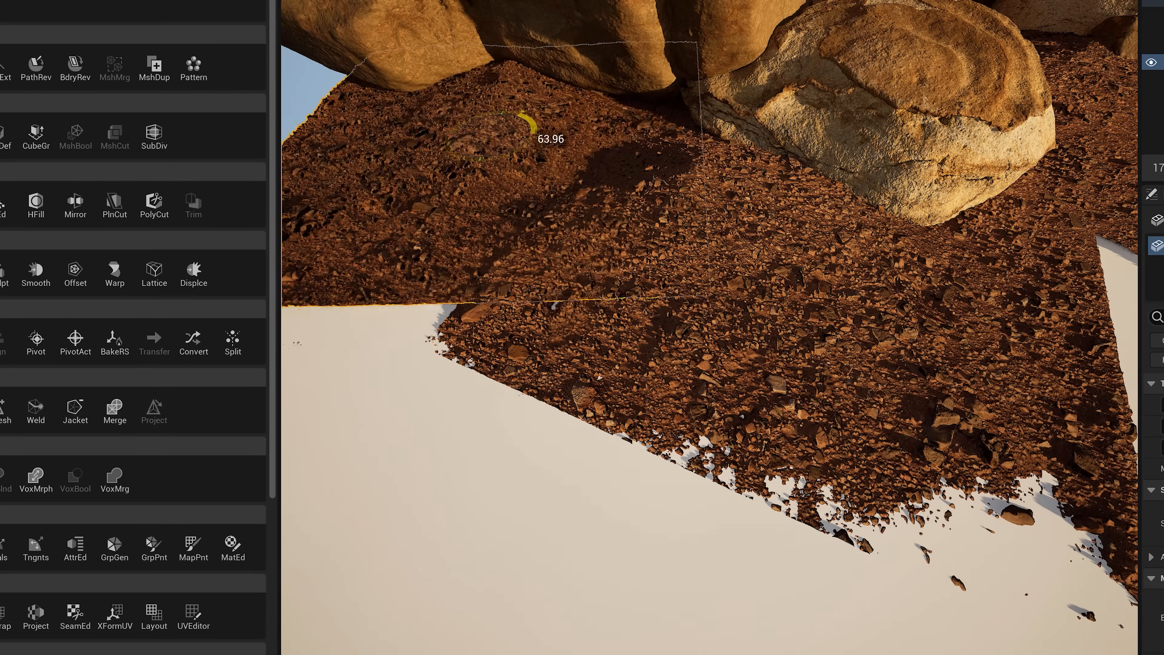
click(153, 272)
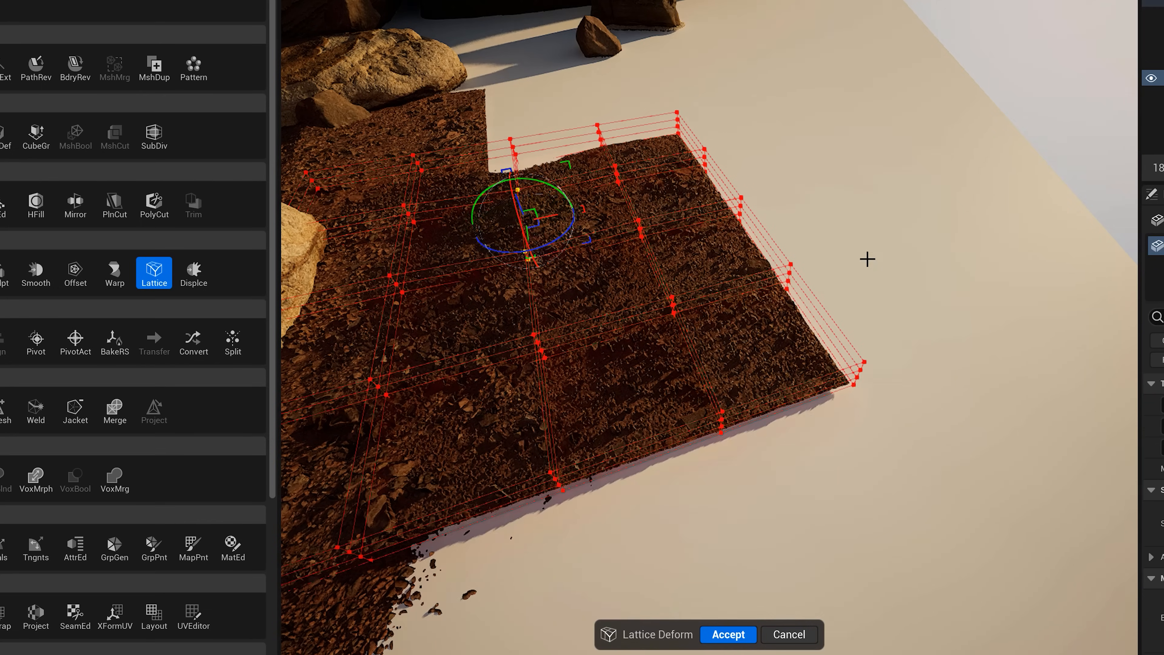
click(764, 338)
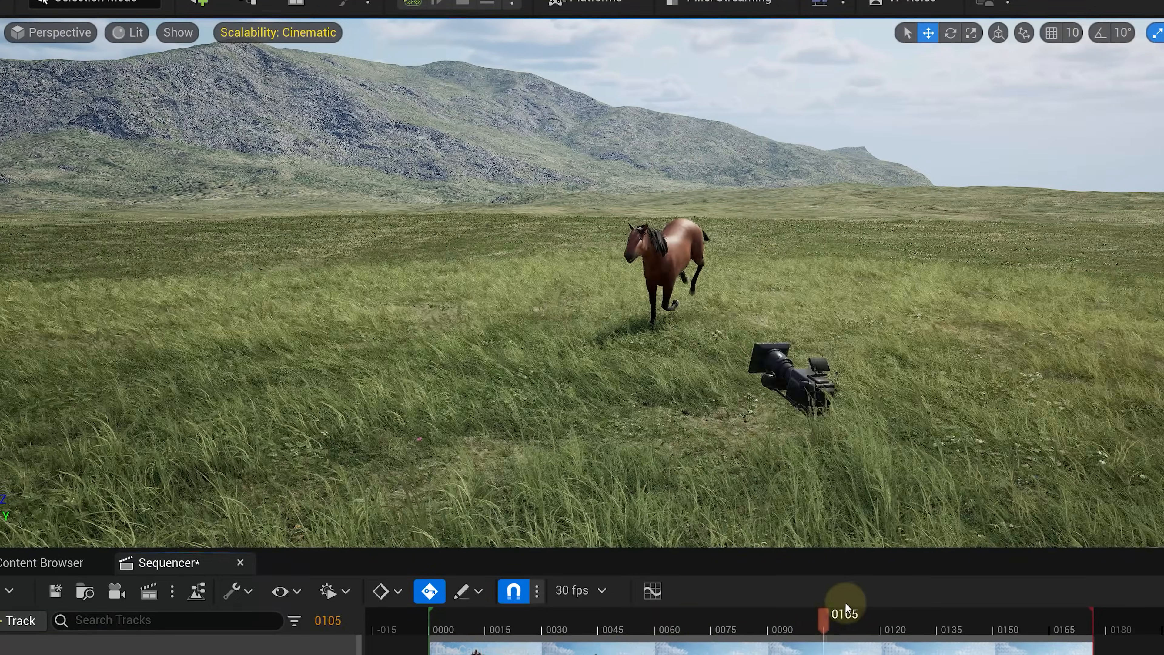
Step: Create a Blueprint class from DefaultCameraShakeBase named Shake in the Animations folder
click(41, 562)
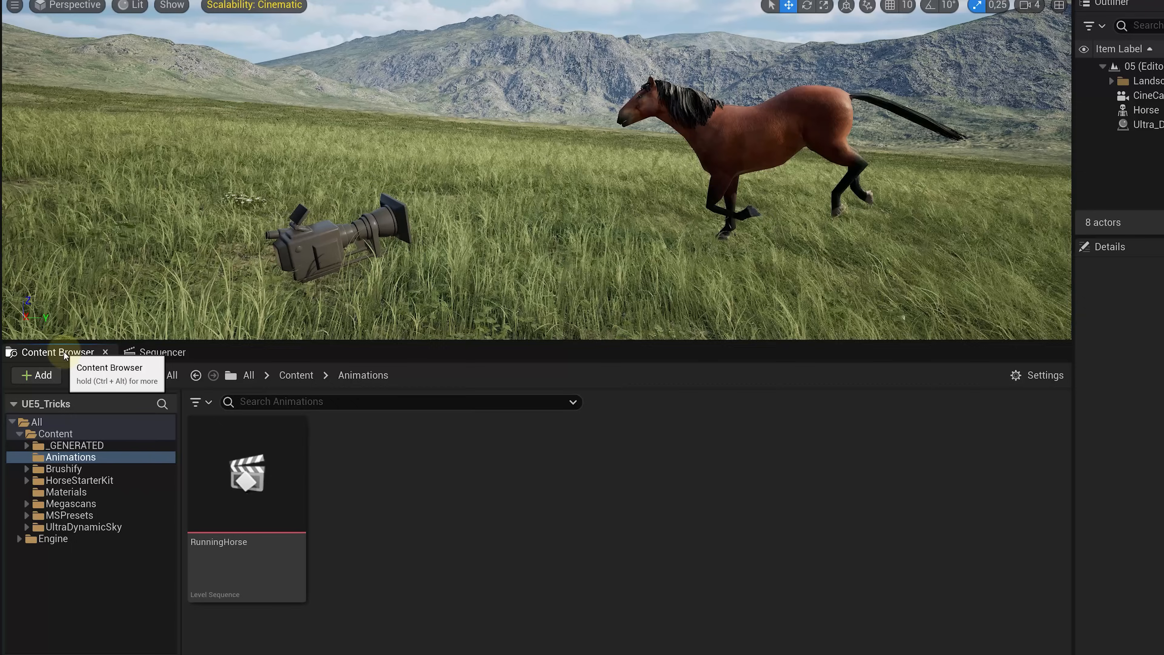
click(36, 375)
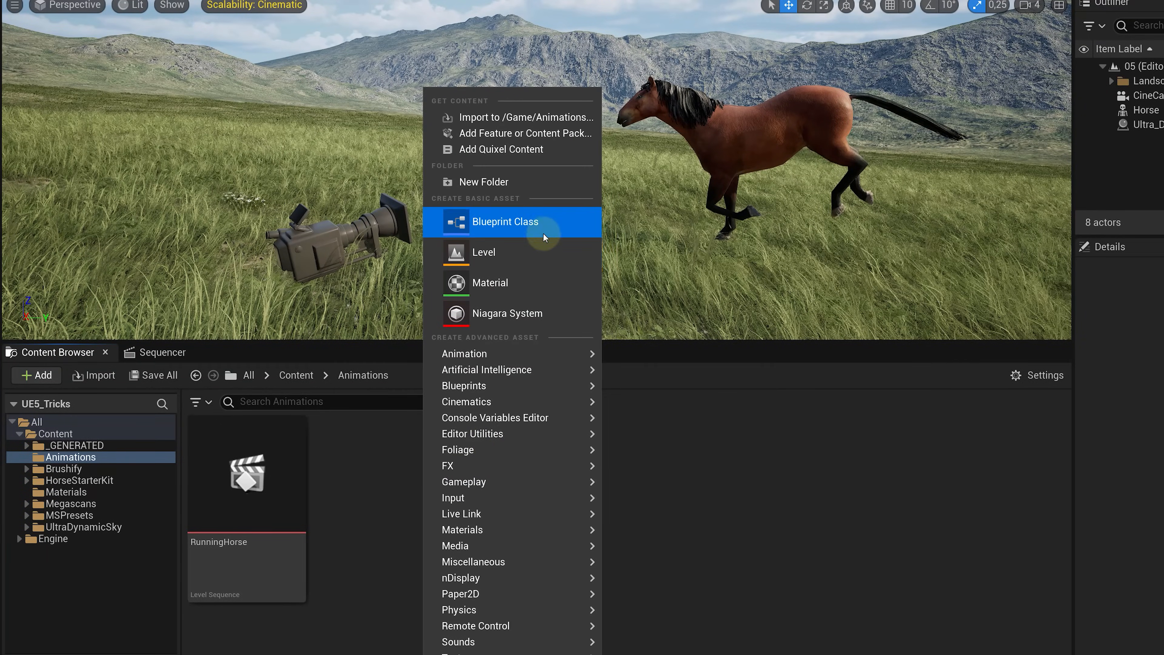
click(505, 222)
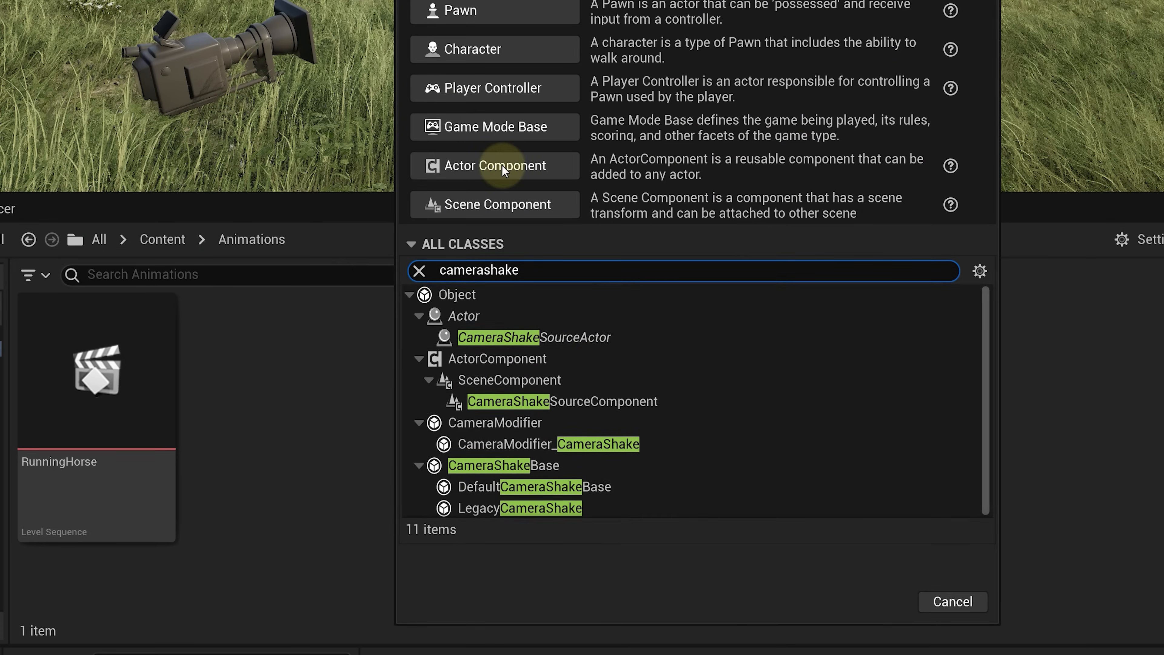
click(537, 486)
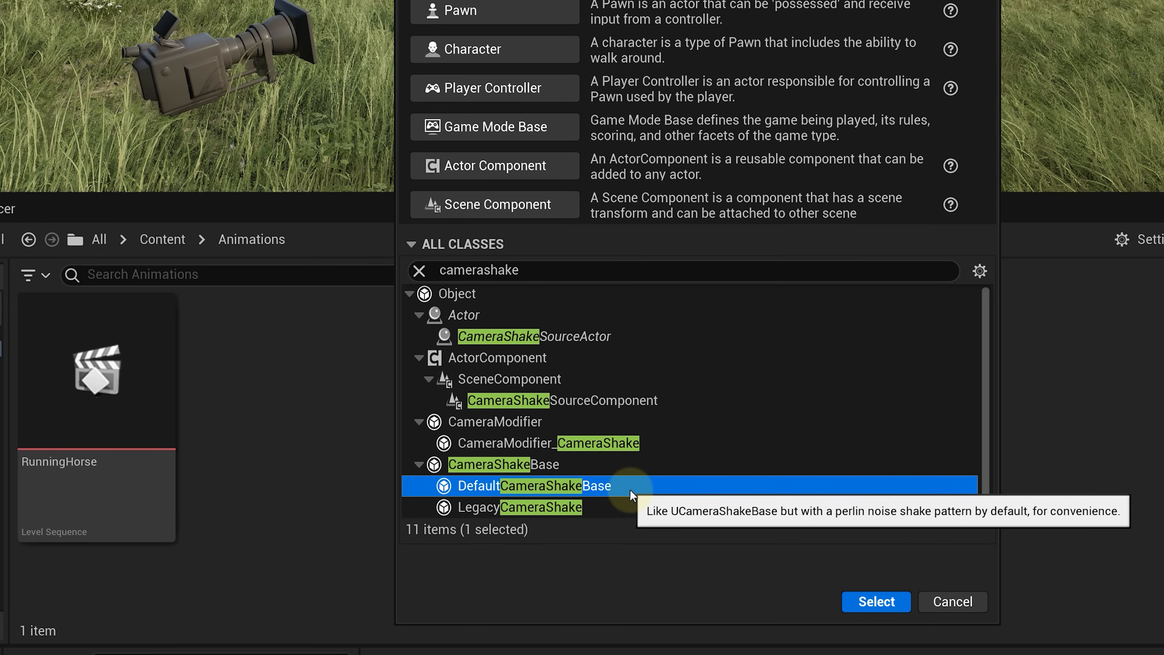
click(874, 602)
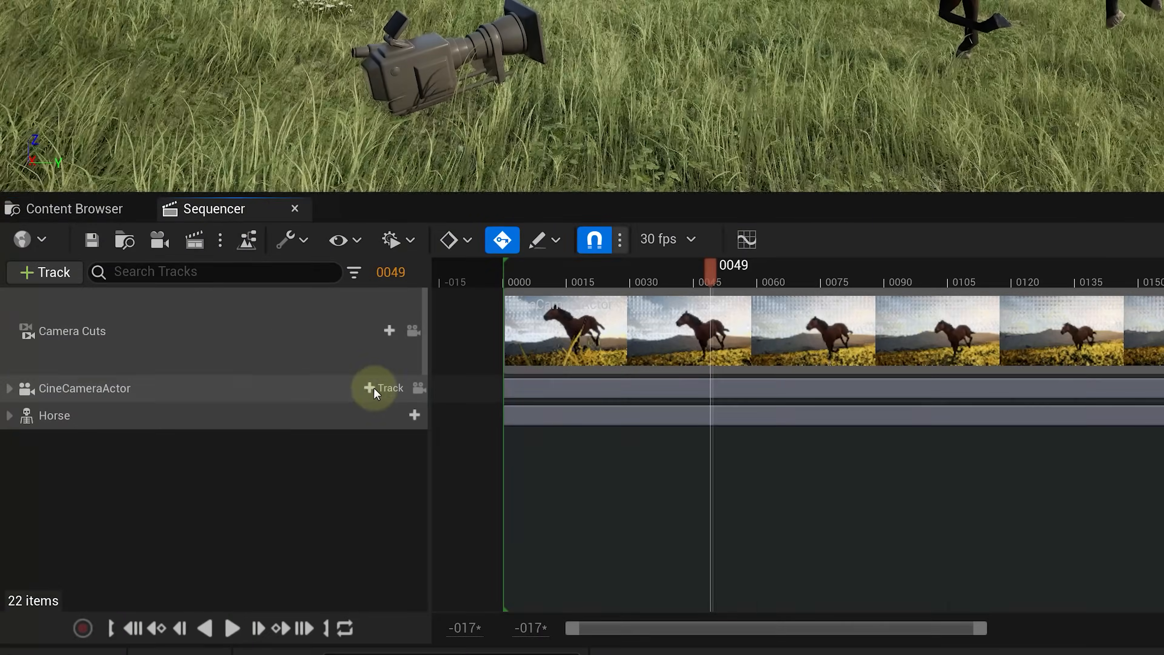
Step: Add a Camera Shake track with Shake on the CineCameraActor and open the asset for editing
click(383, 388)
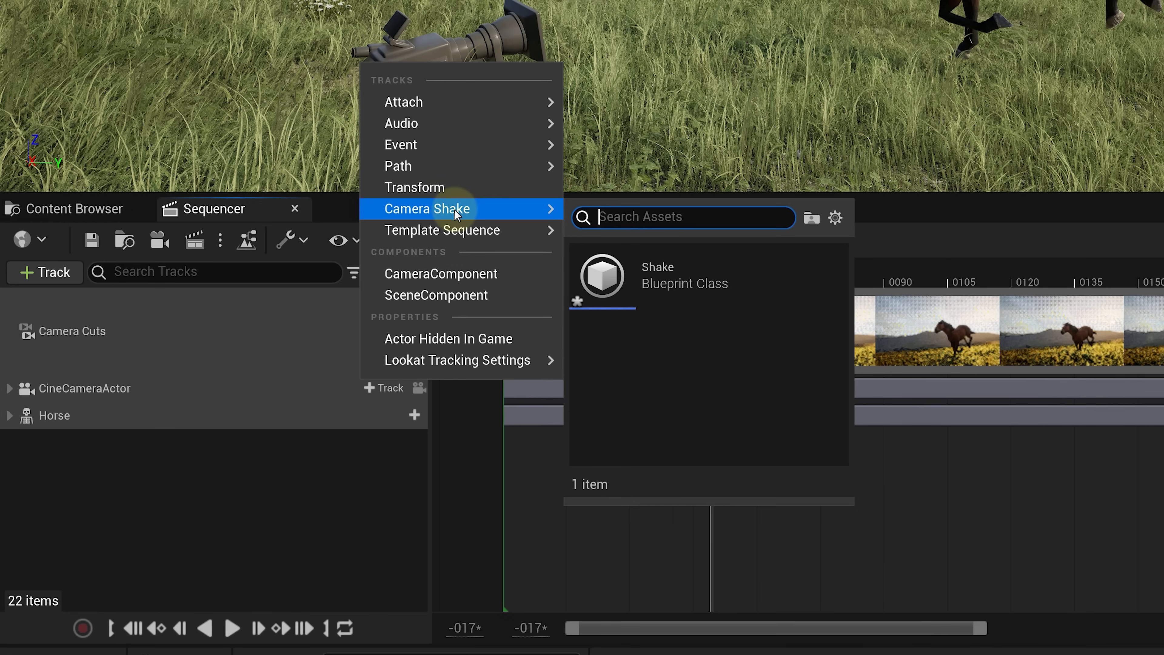
mouse_move(635, 297)
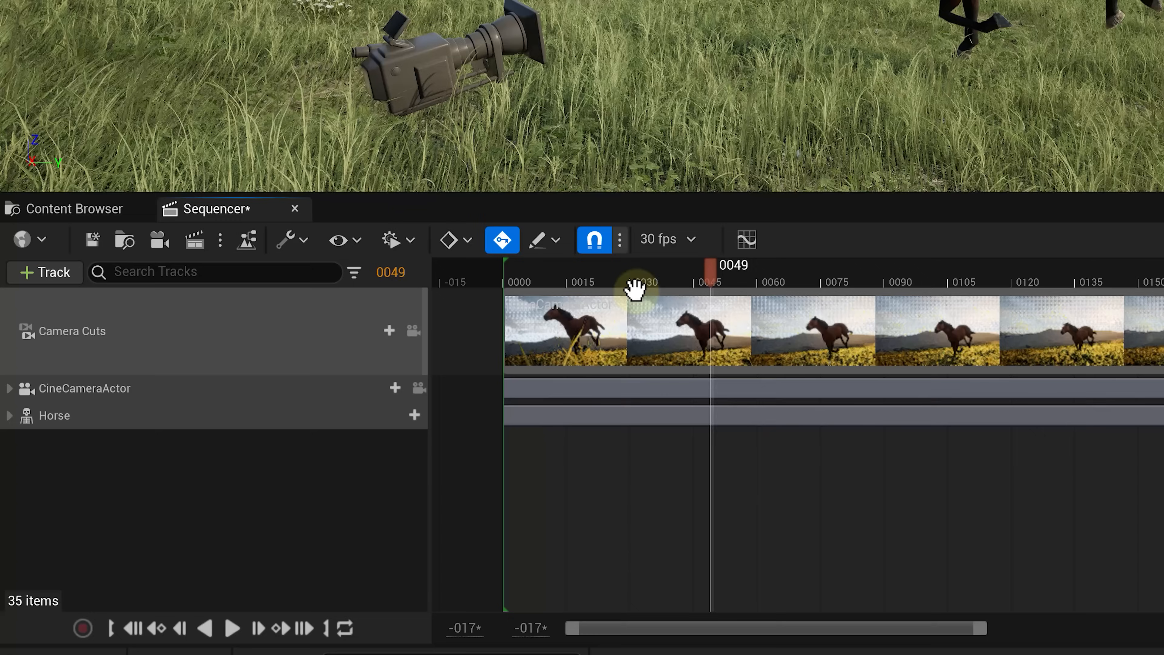
click(10, 388)
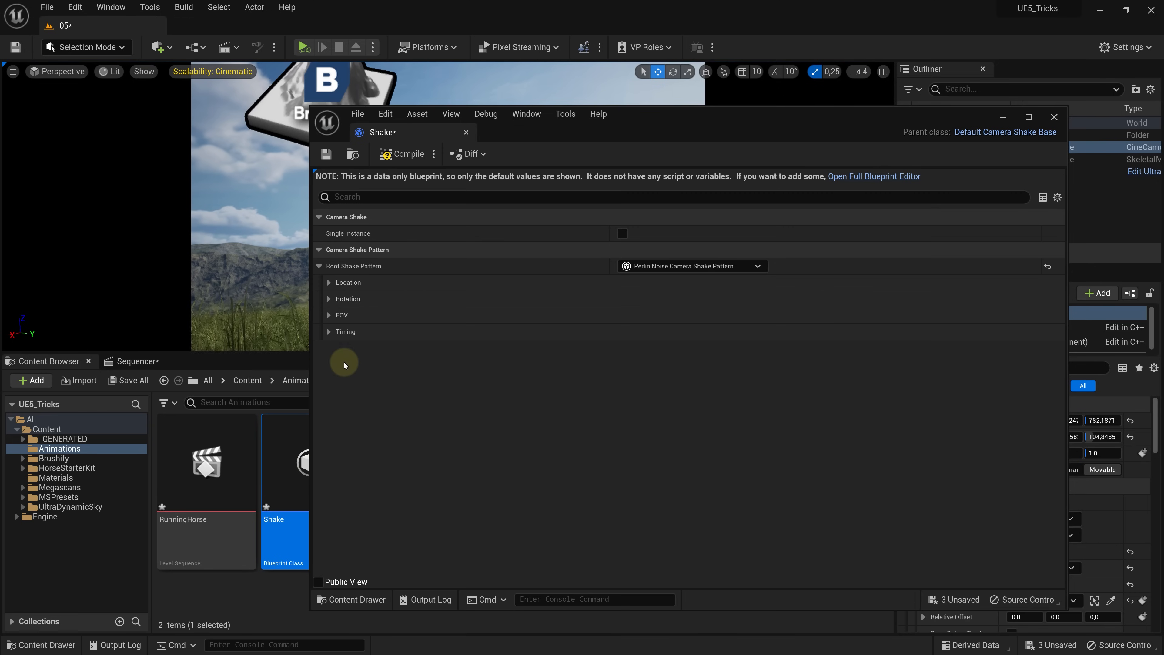
Step: Stretch the Shake_C section to cover the whole horse sequence
click(135, 361)
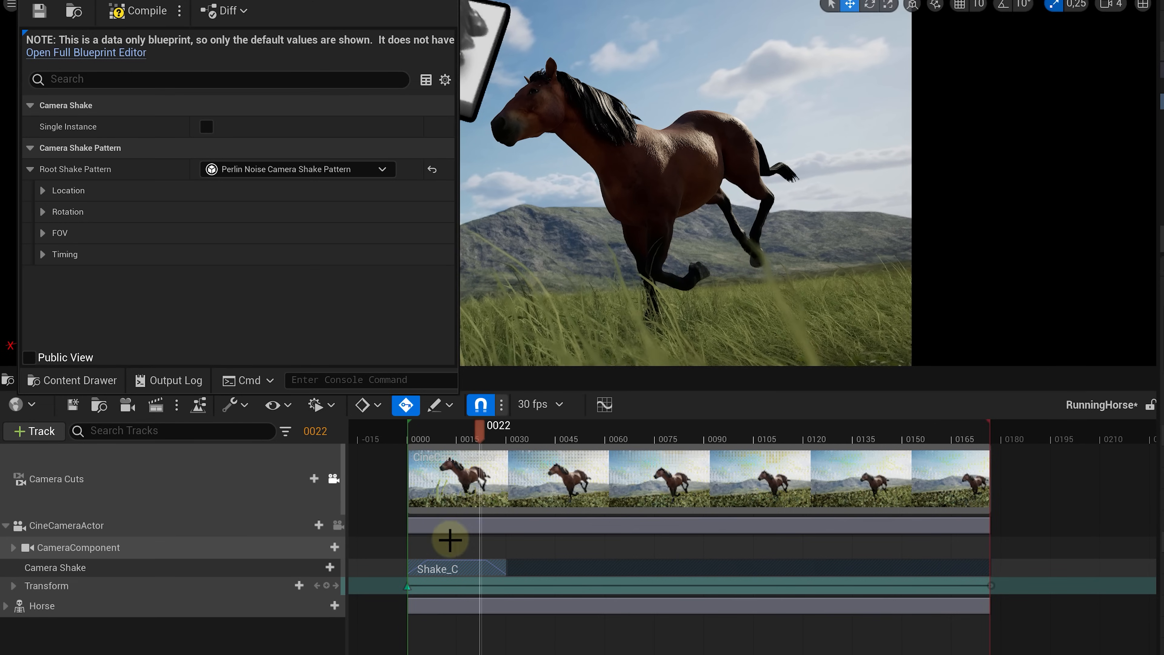
click(43, 254)
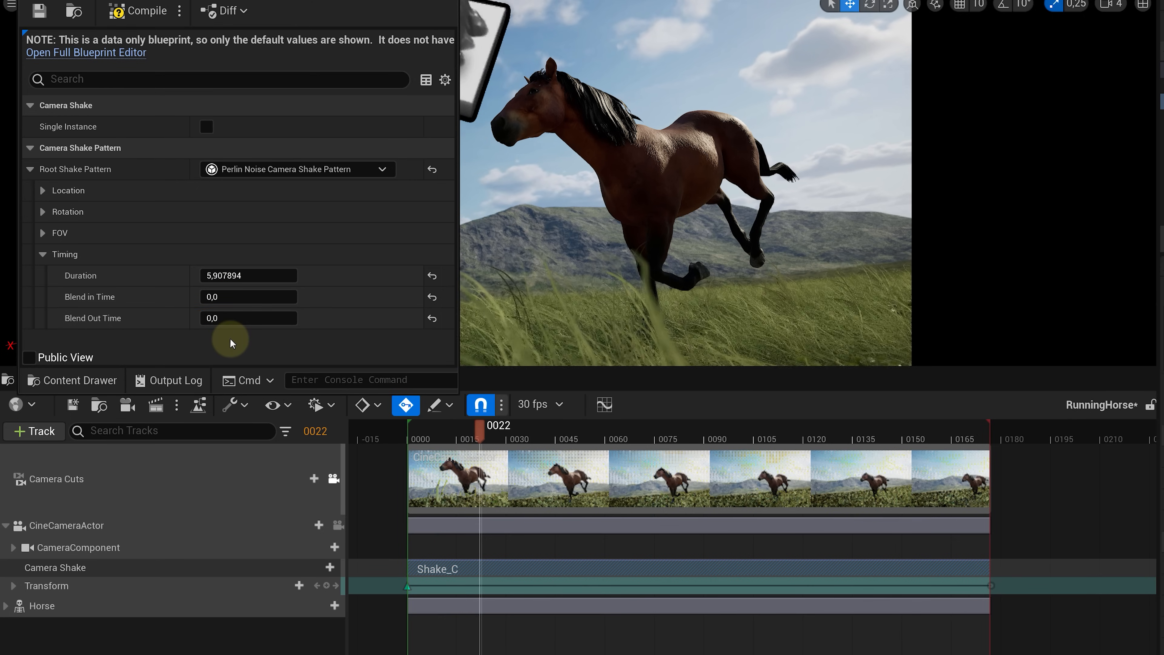
Step: Set the shake's Location Amplitude Multiplier to 10.0
click(43, 190)
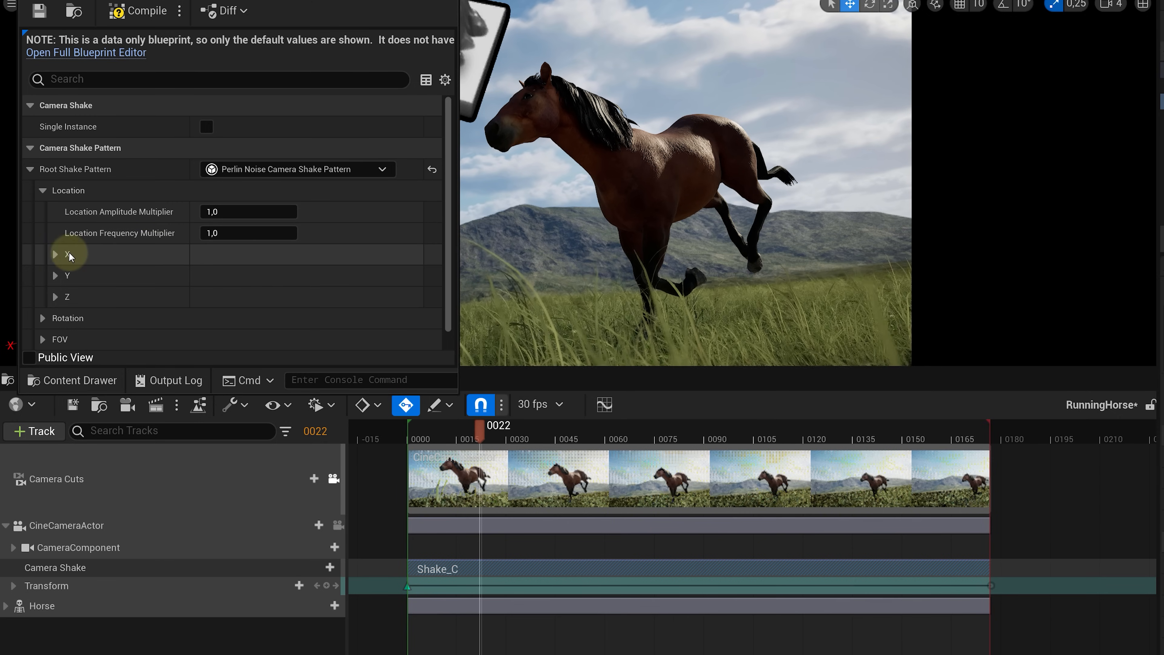
click(56, 254)
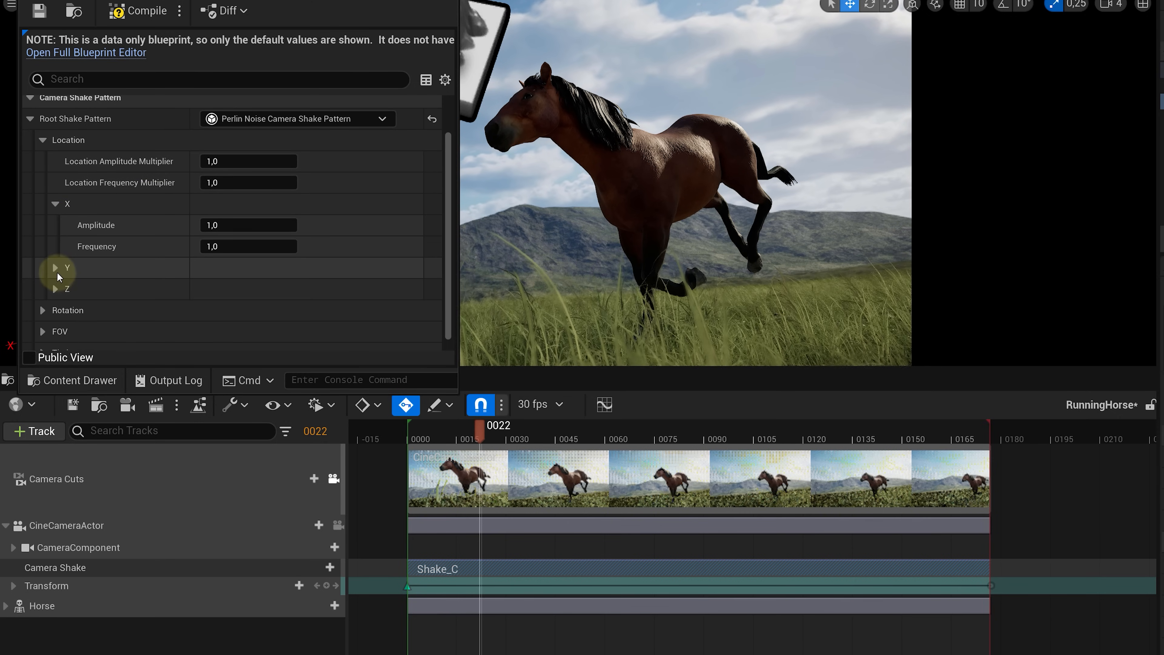
click(55, 267)
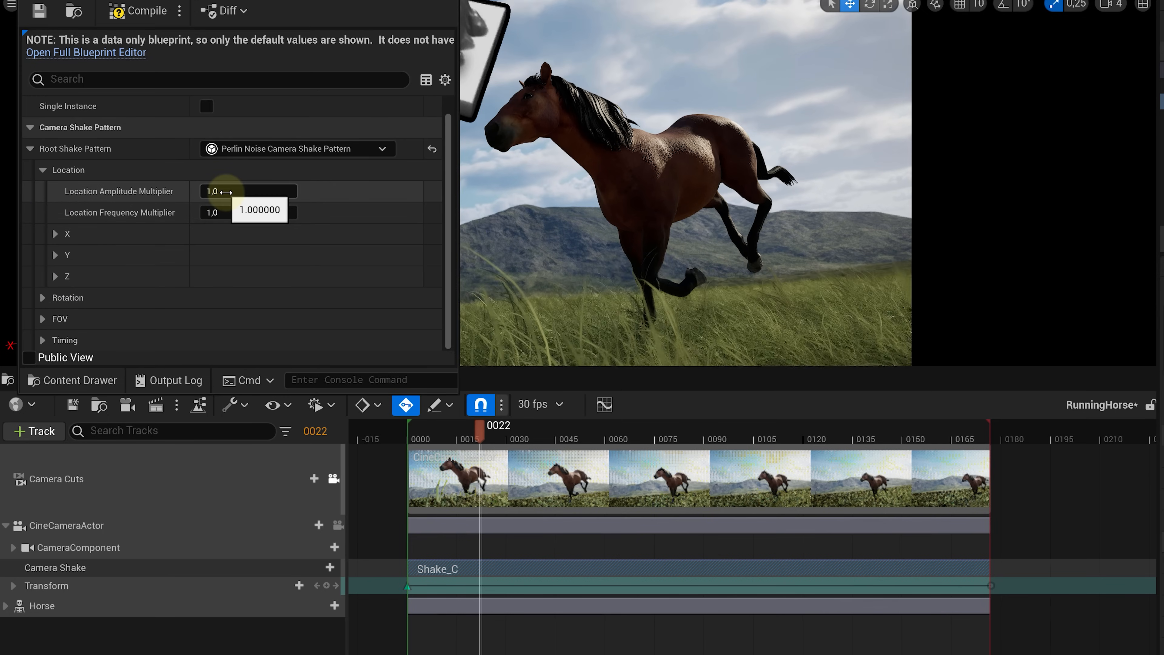
text(10.0)
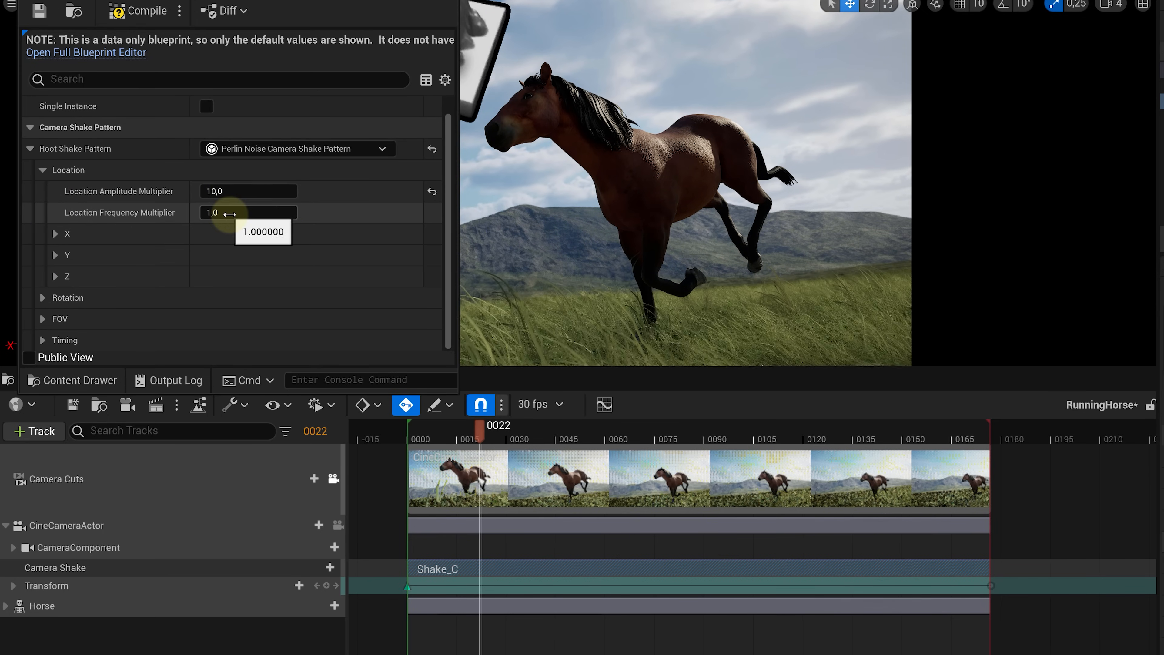